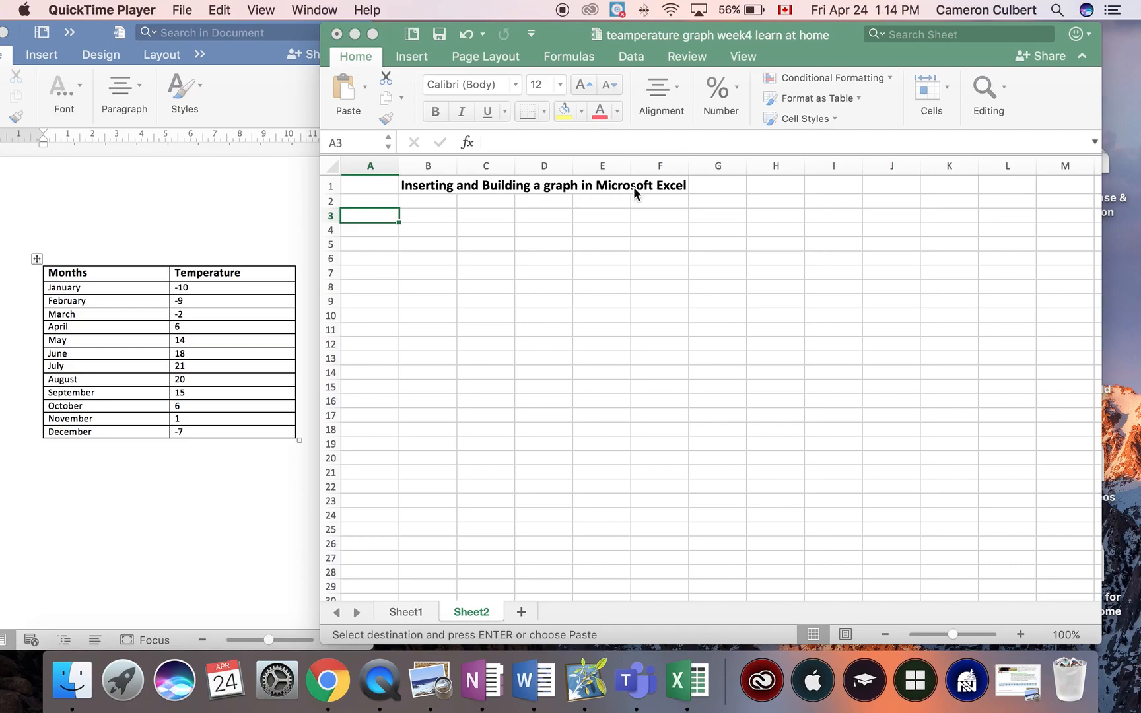
mouse_move(664, 191)
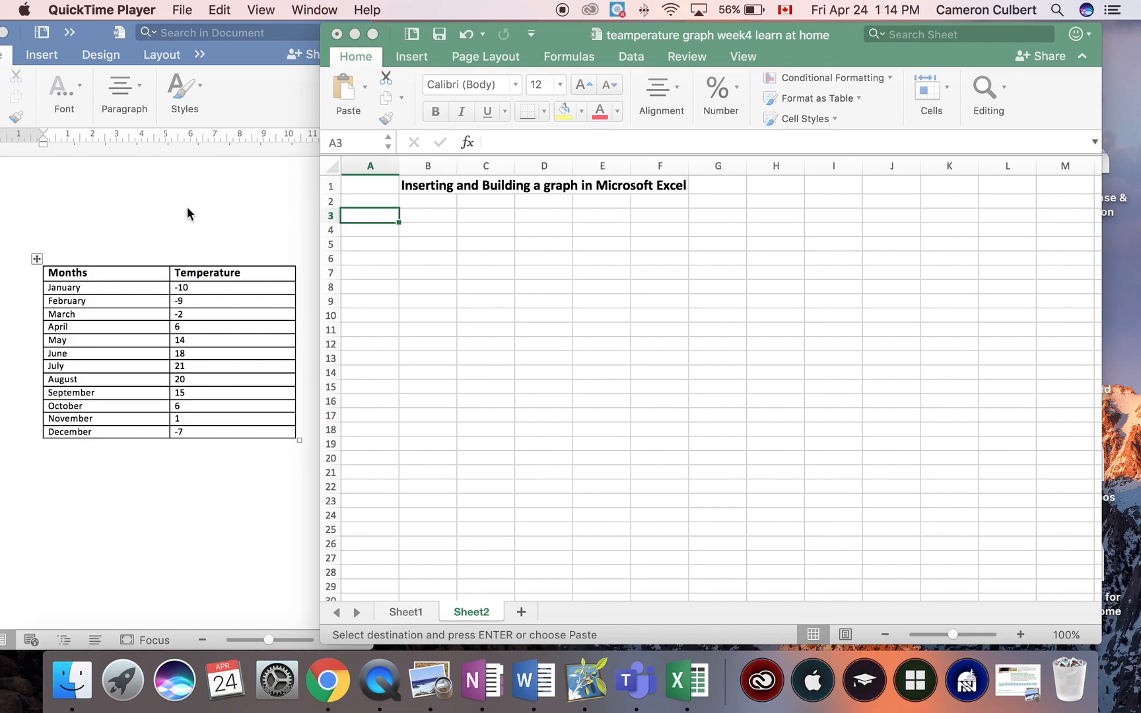
mouse_move(365, 244)
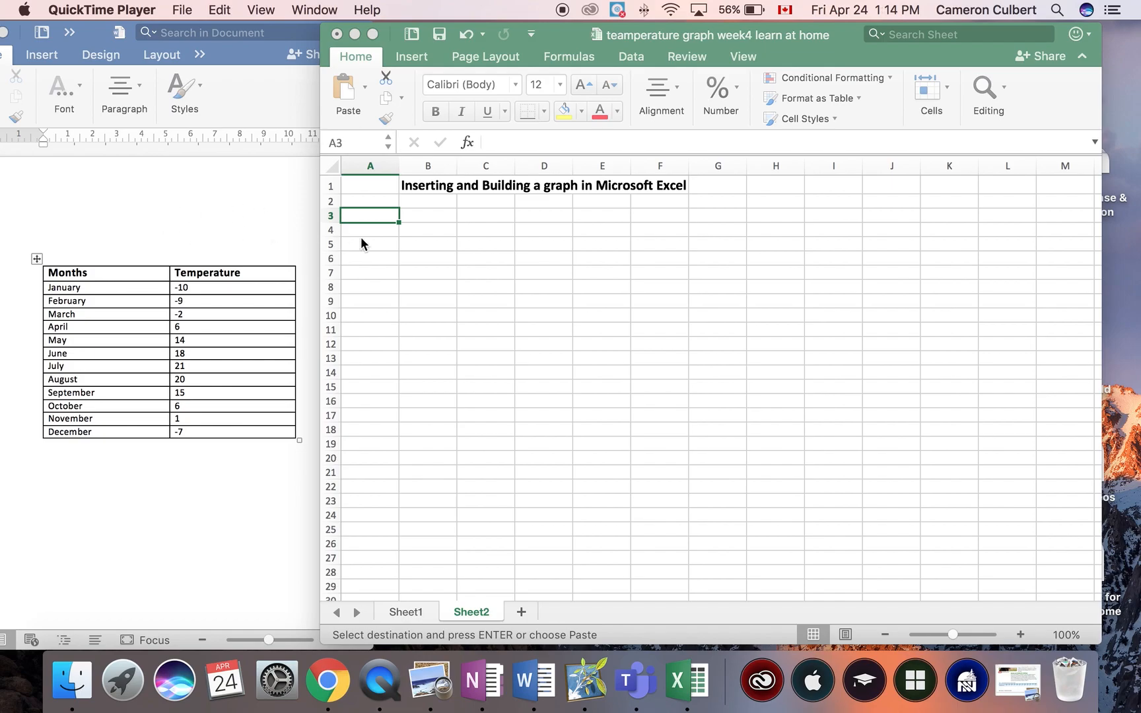
mouse_move(433, 240)
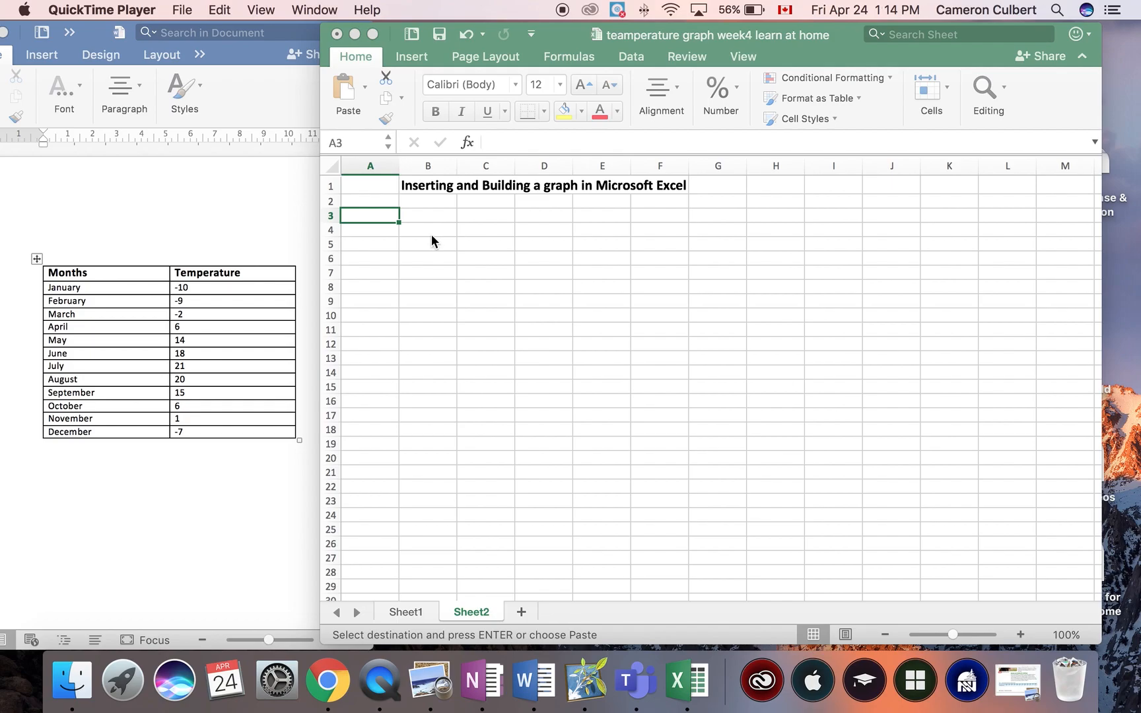
mouse_move(399, 202)
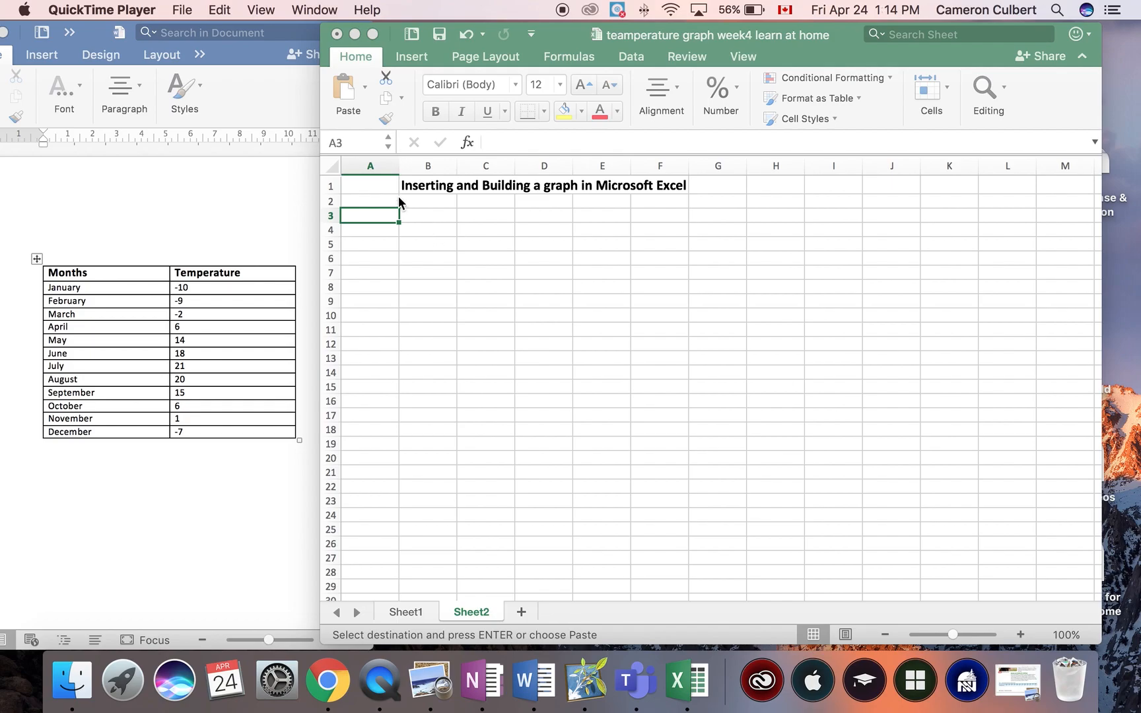
mouse_move(386, 175)
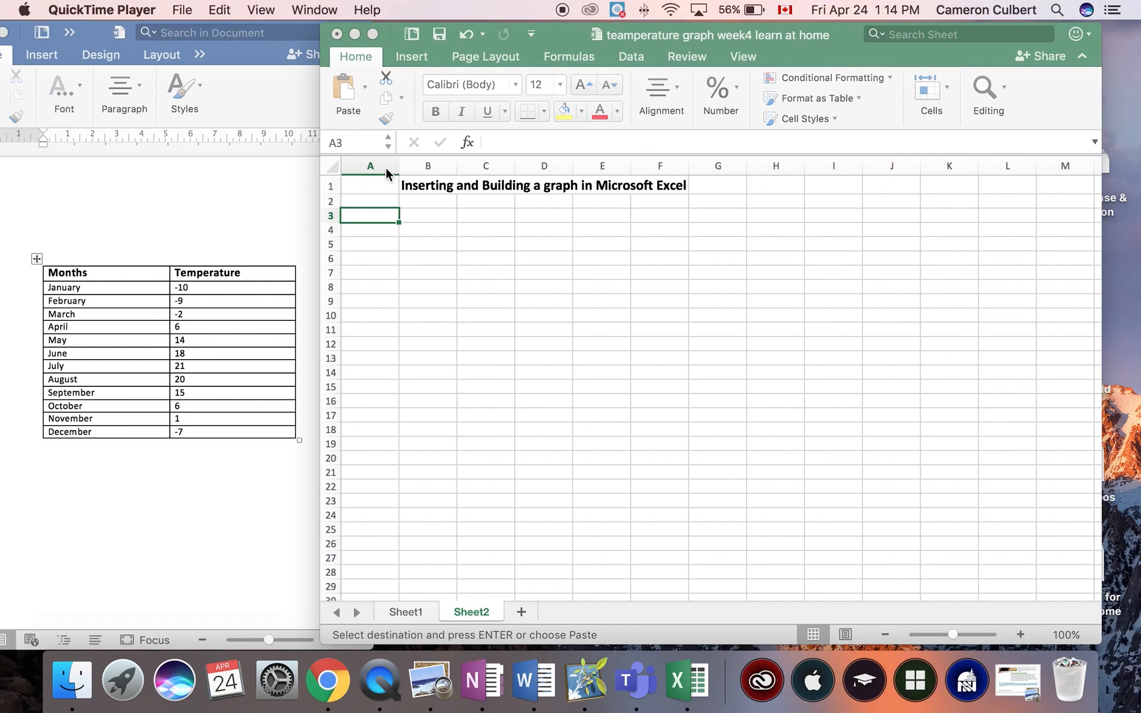
Paste the monthly temperature table at A3 and widen column B so Temperature fits
click(377, 217)
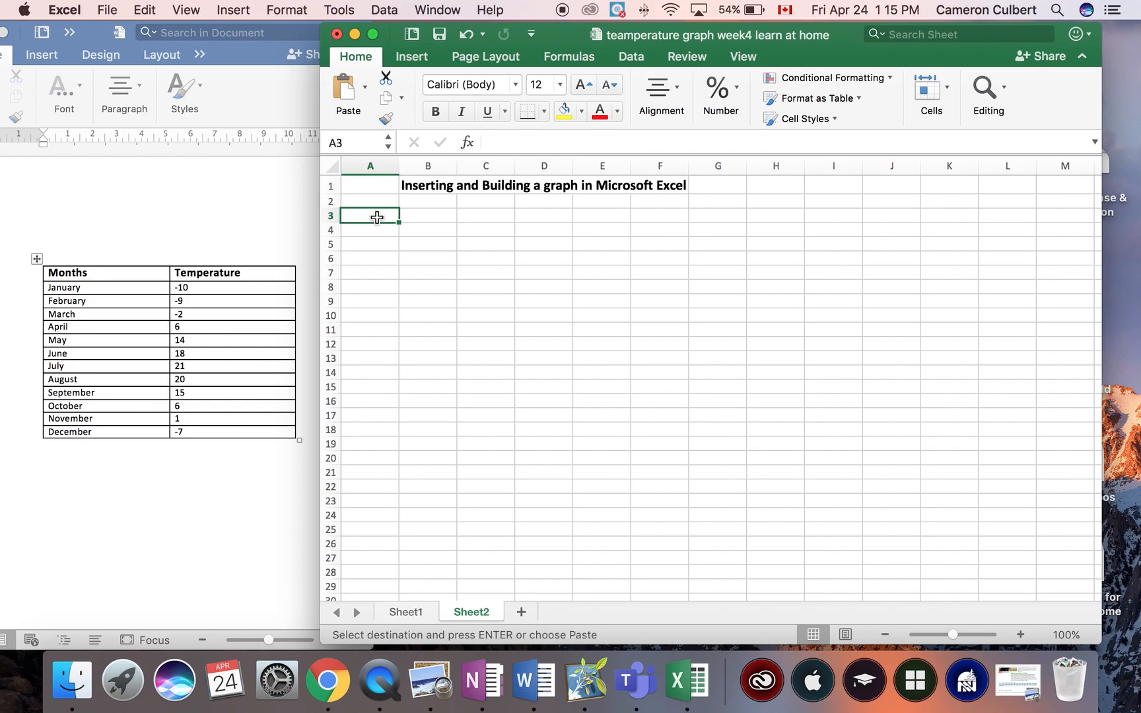
click(144, 10)
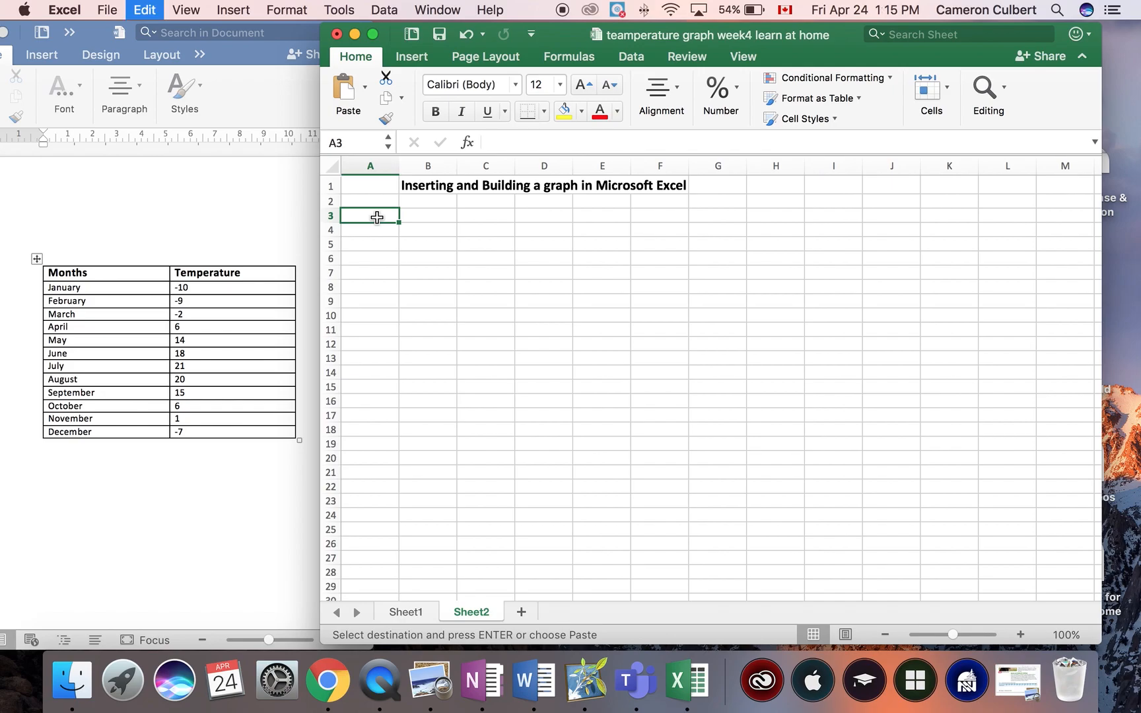
key(cmd+v)
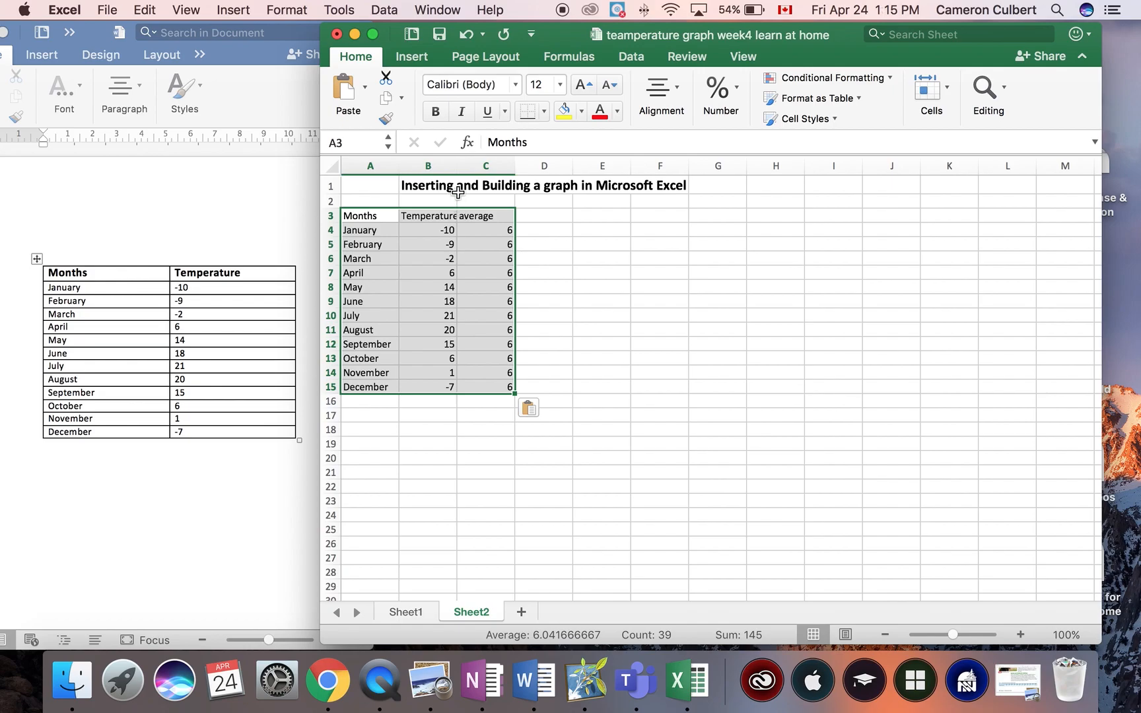
drag(462, 166, 462, 167)
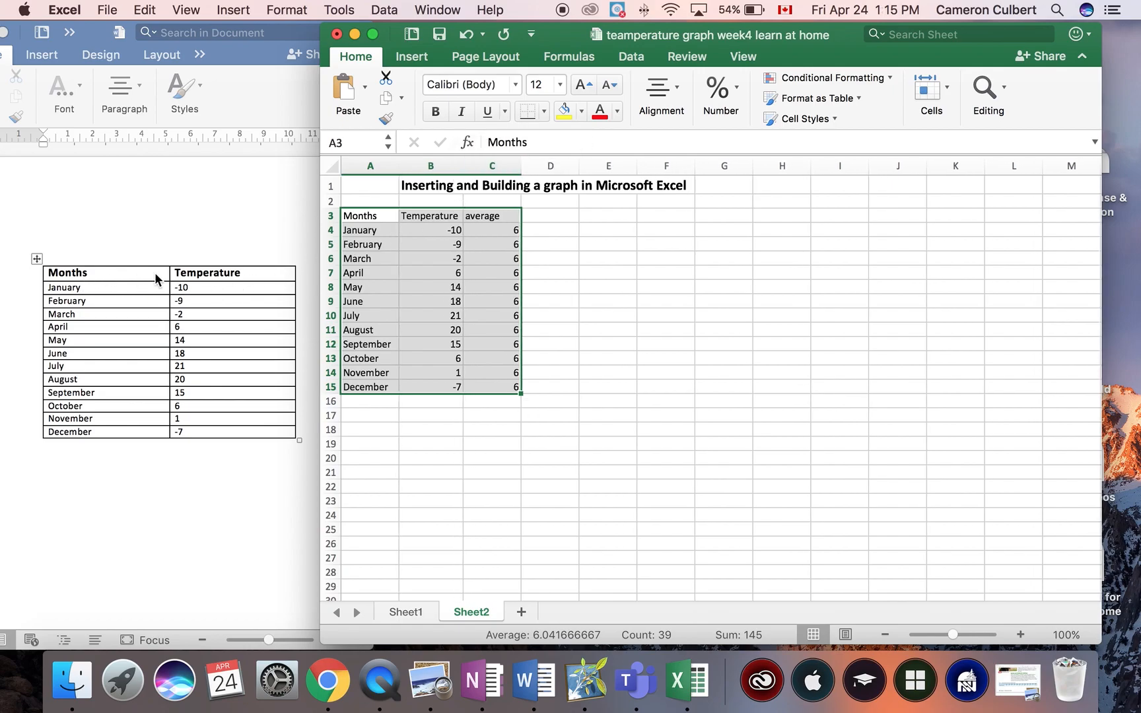
Clear the selection and point out the Temperature and average header cells
click(369, 216)
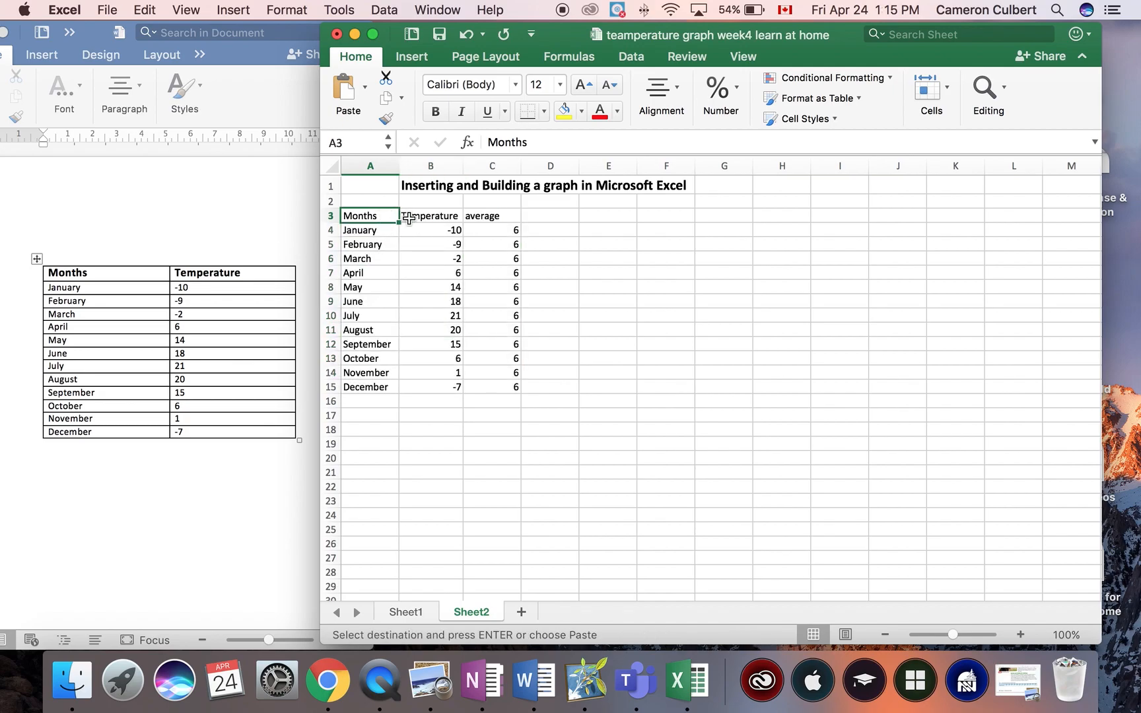
click(429, 215)
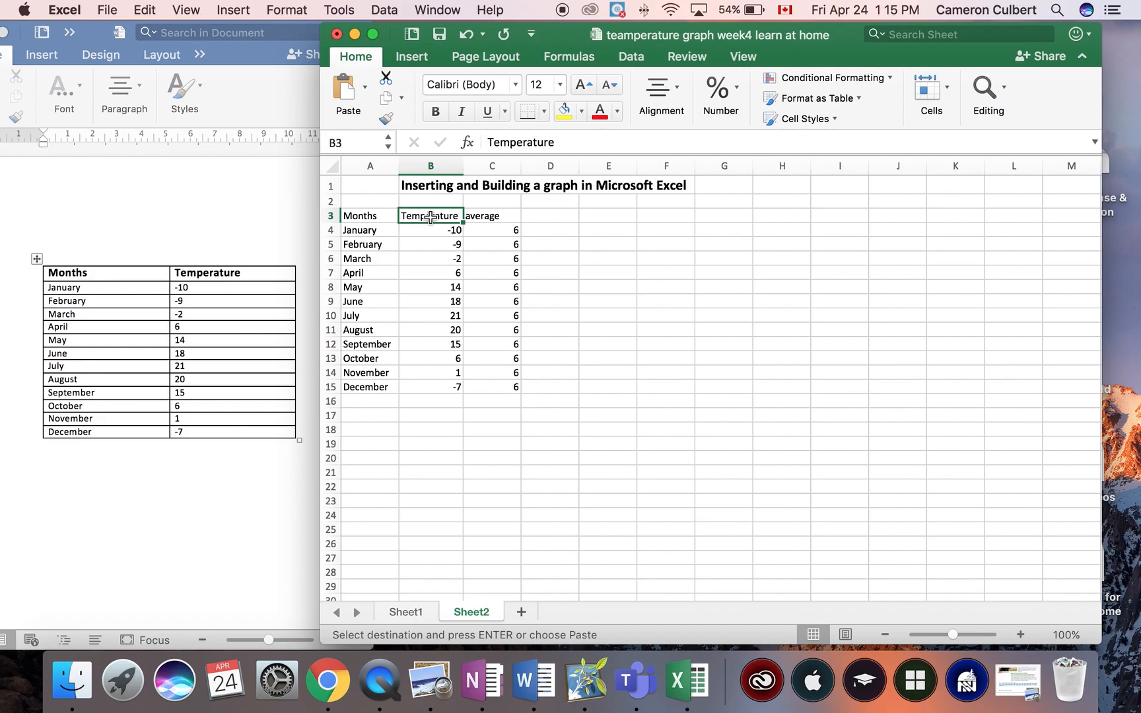
click(491, 215)
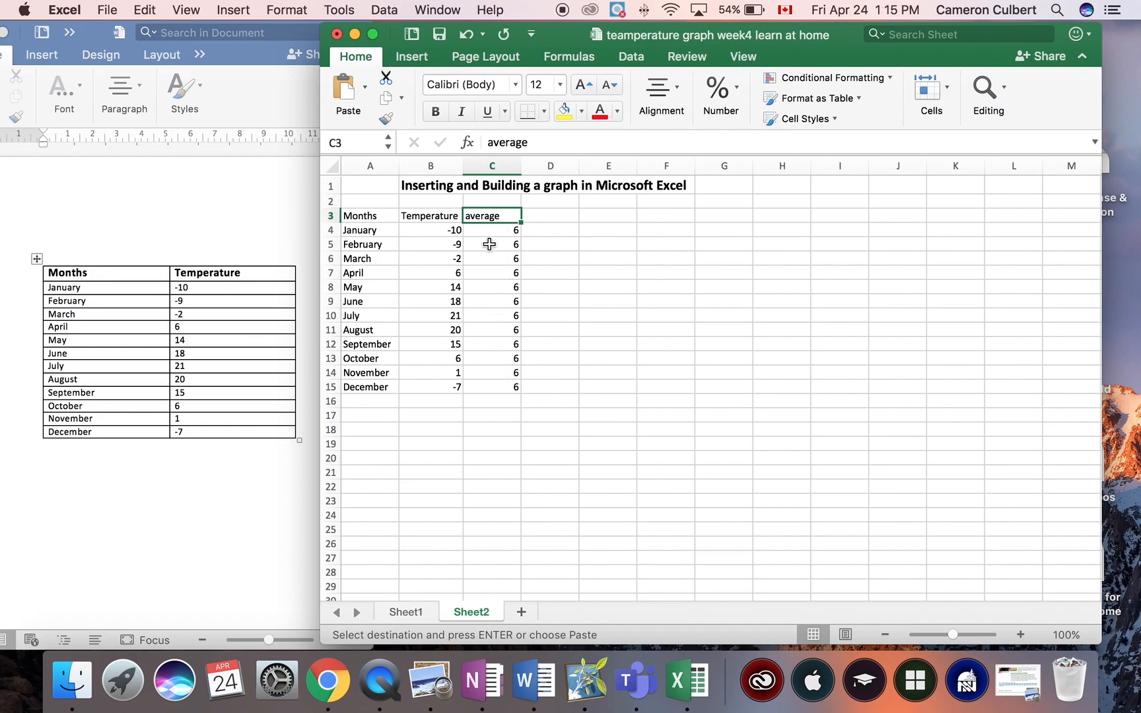
mouse_move(417, 387)
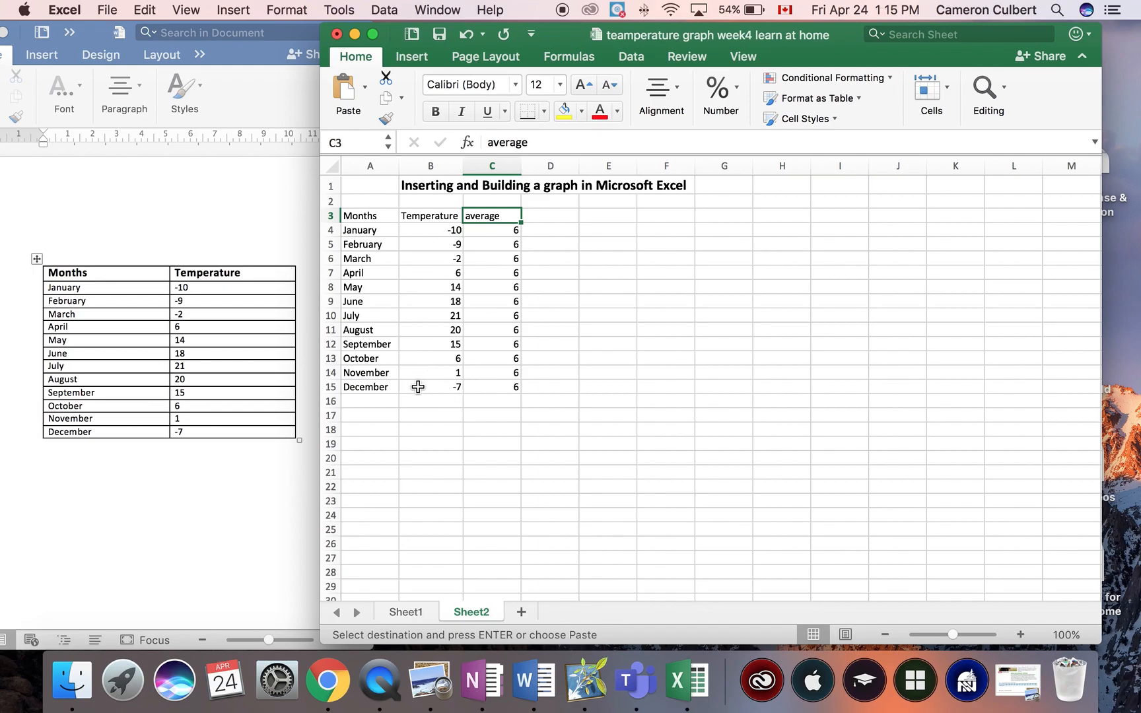
mouse_move(373, 445)
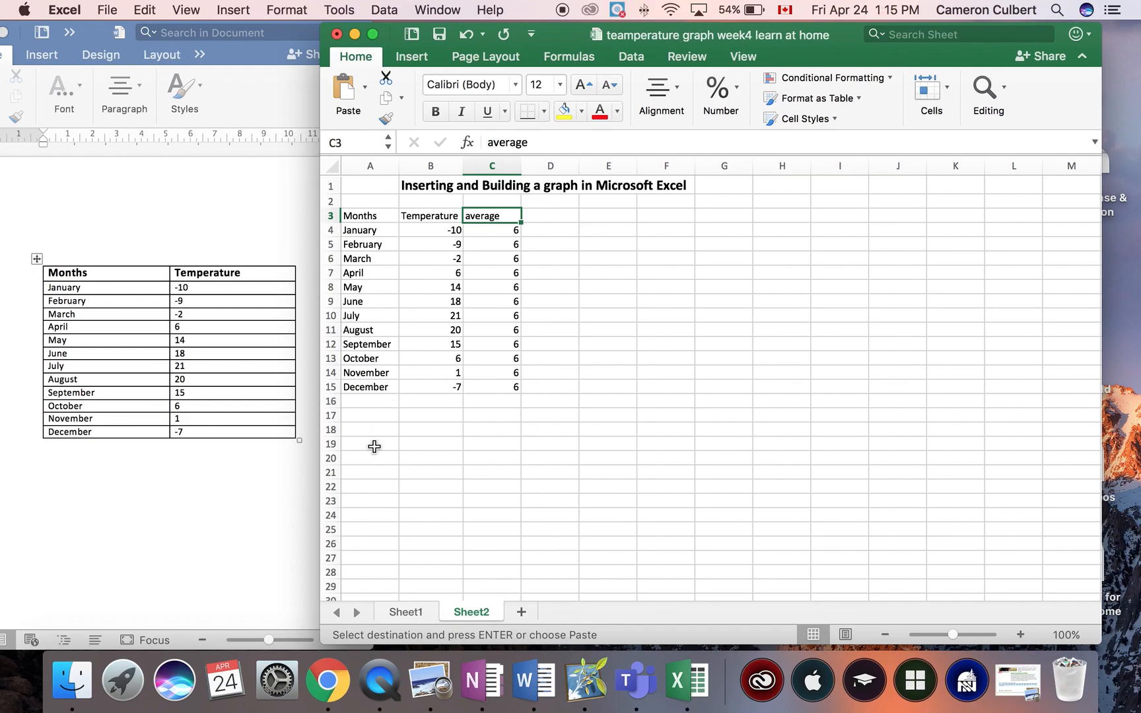
click(370, 402)
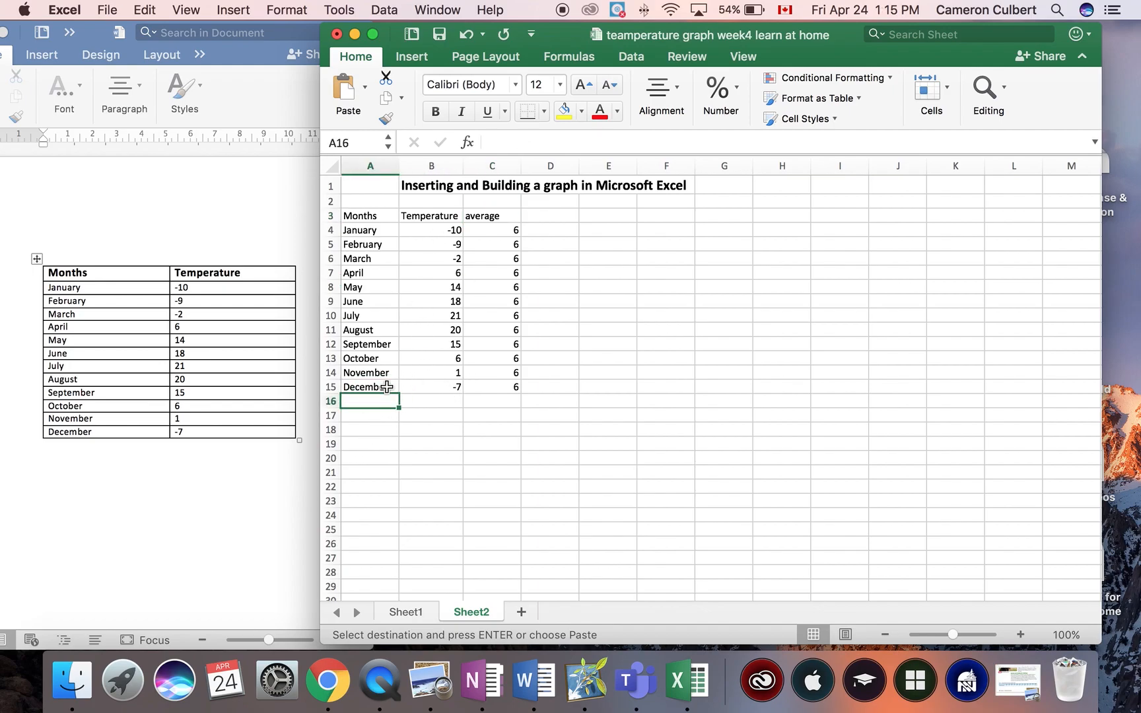
mouse_move(374, 373)
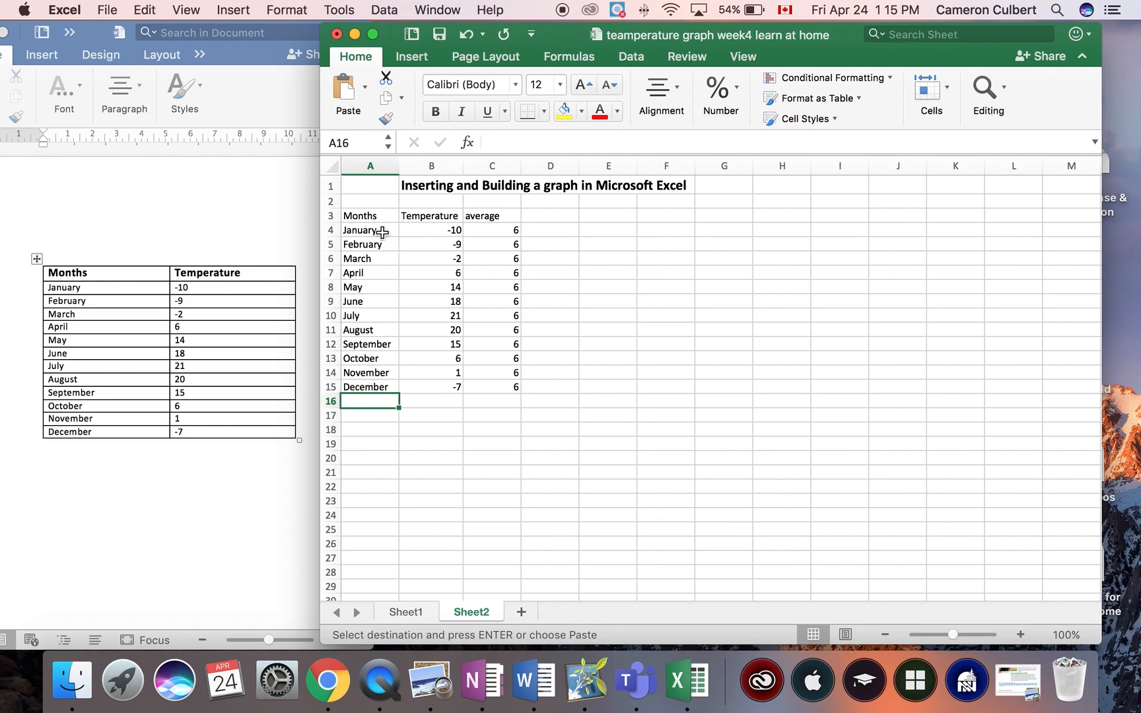
click(368, 244)
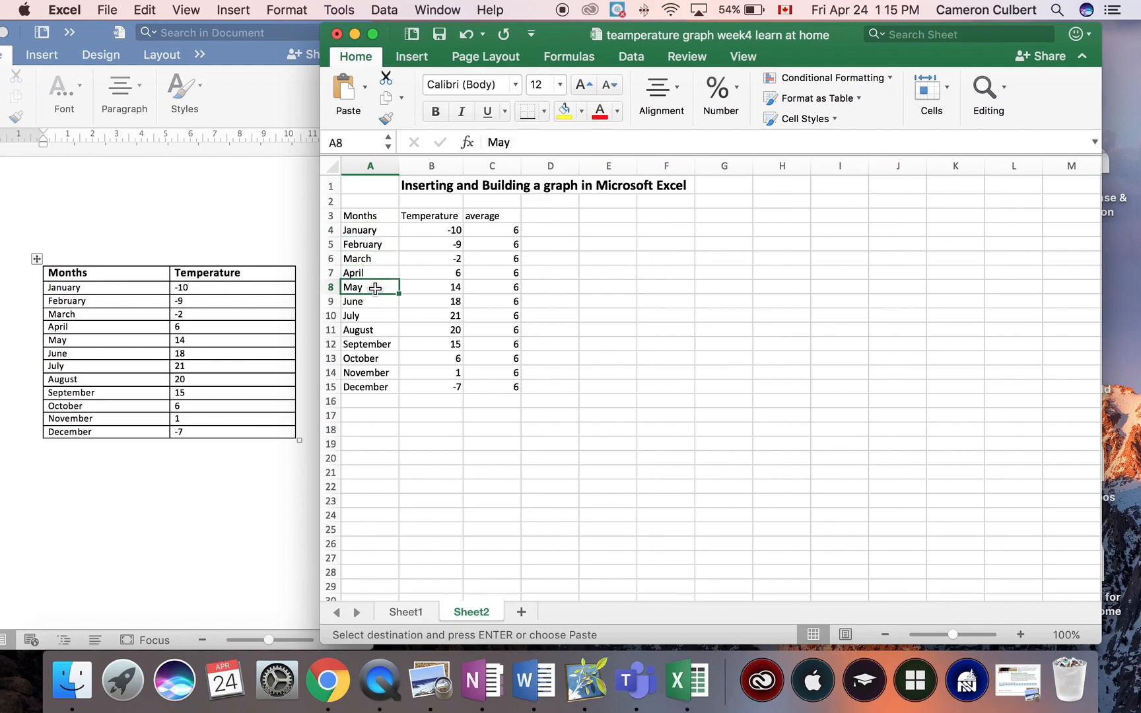
click(369, 301)
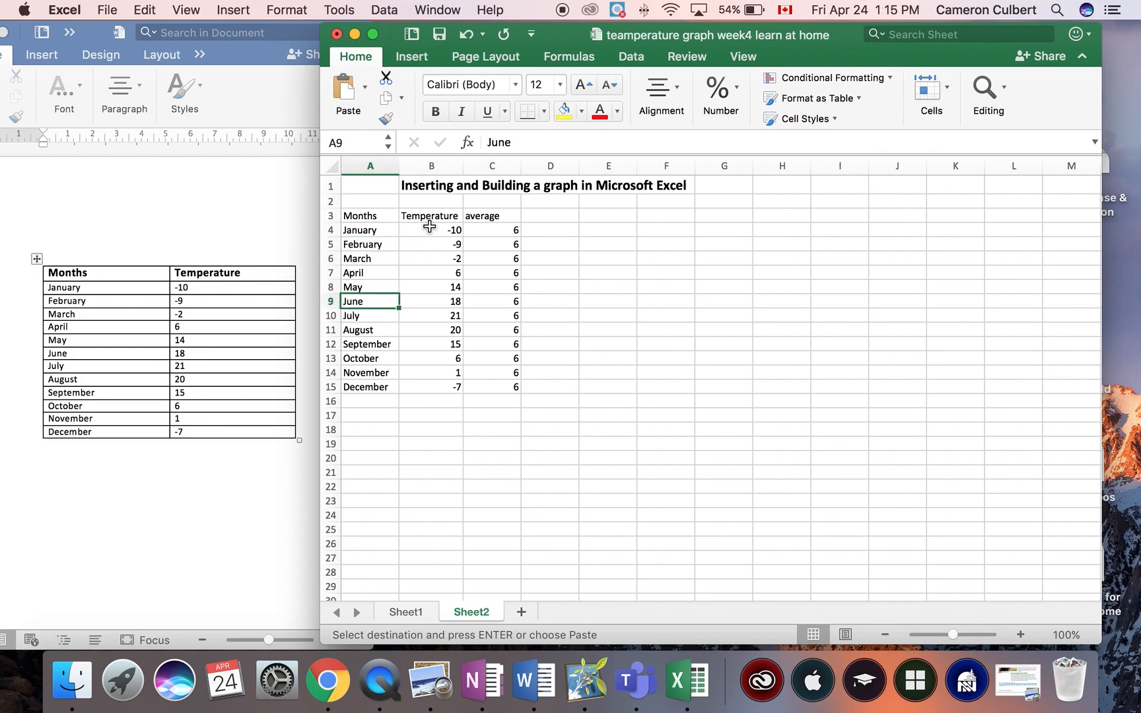
mouse_move(449, 240)
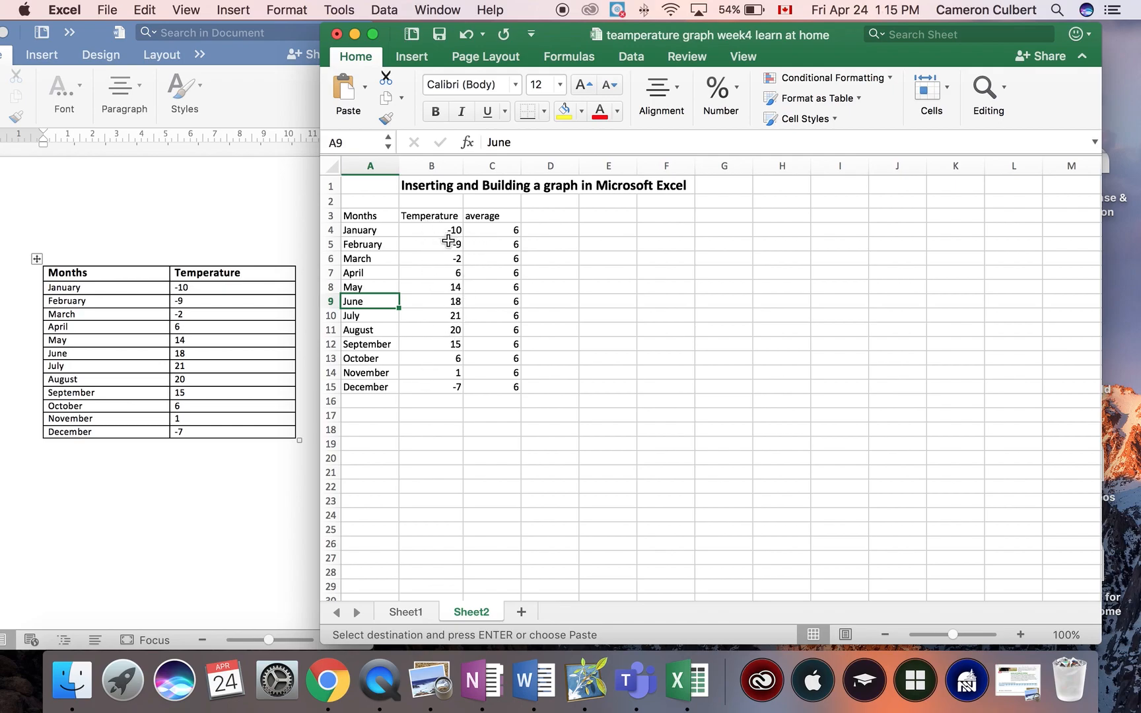
mouse_move(445, 299)
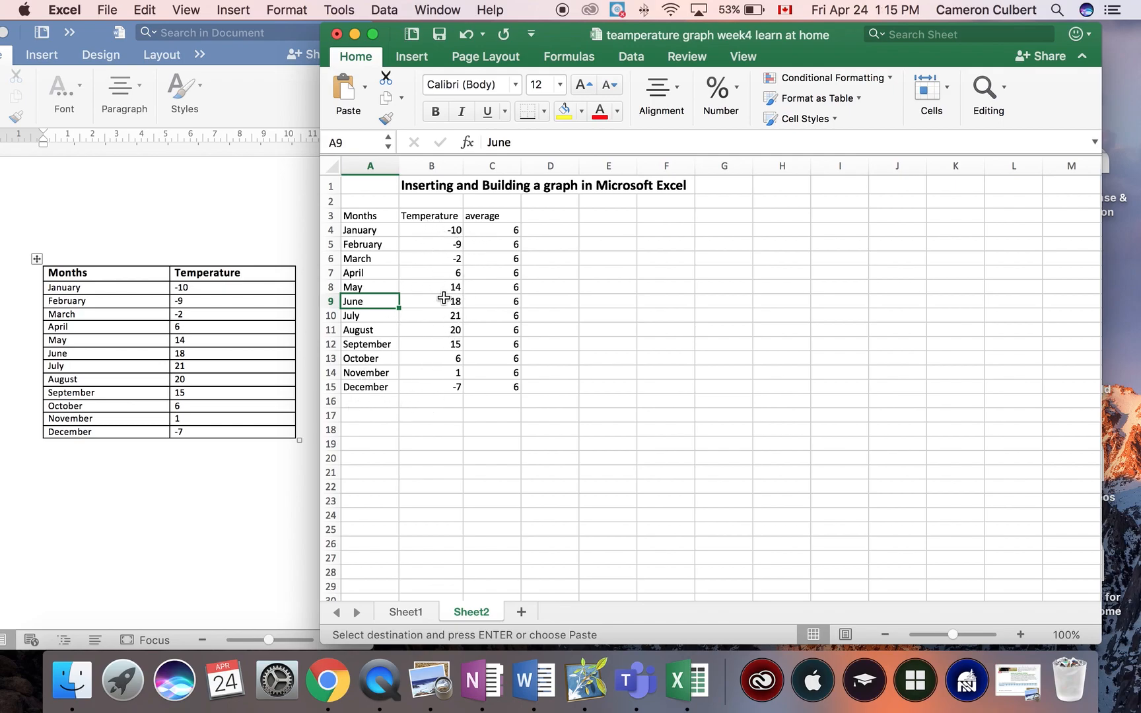
mouse_move(441, 389)
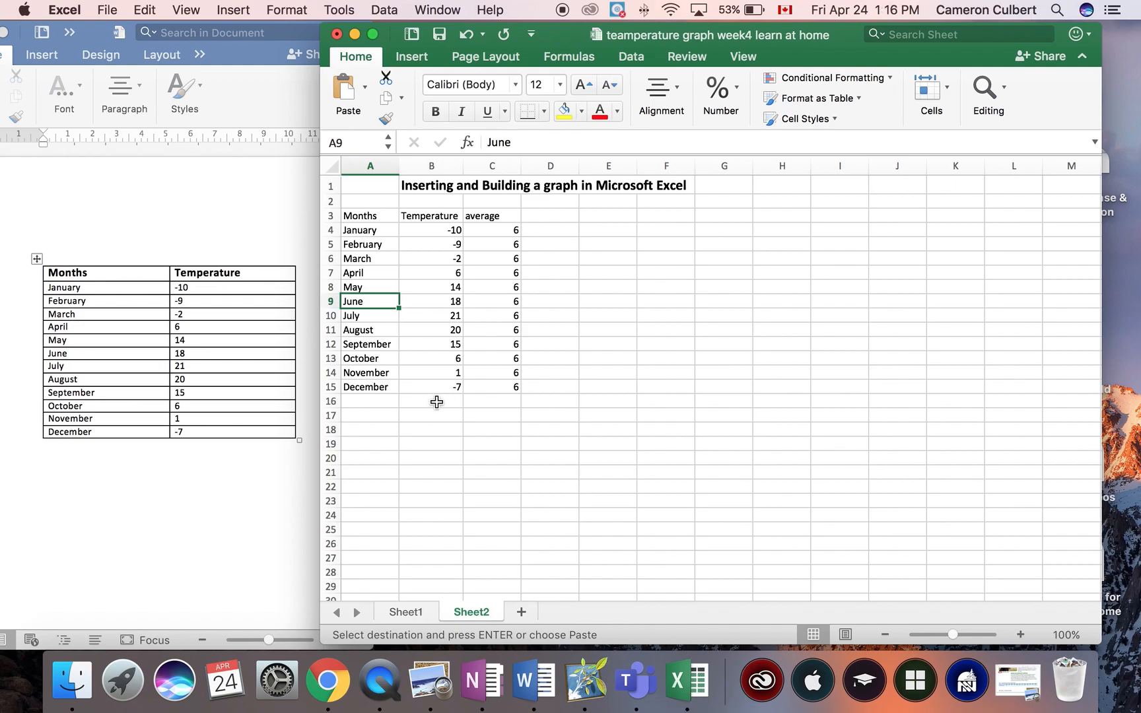
mouse_move(466, 375)
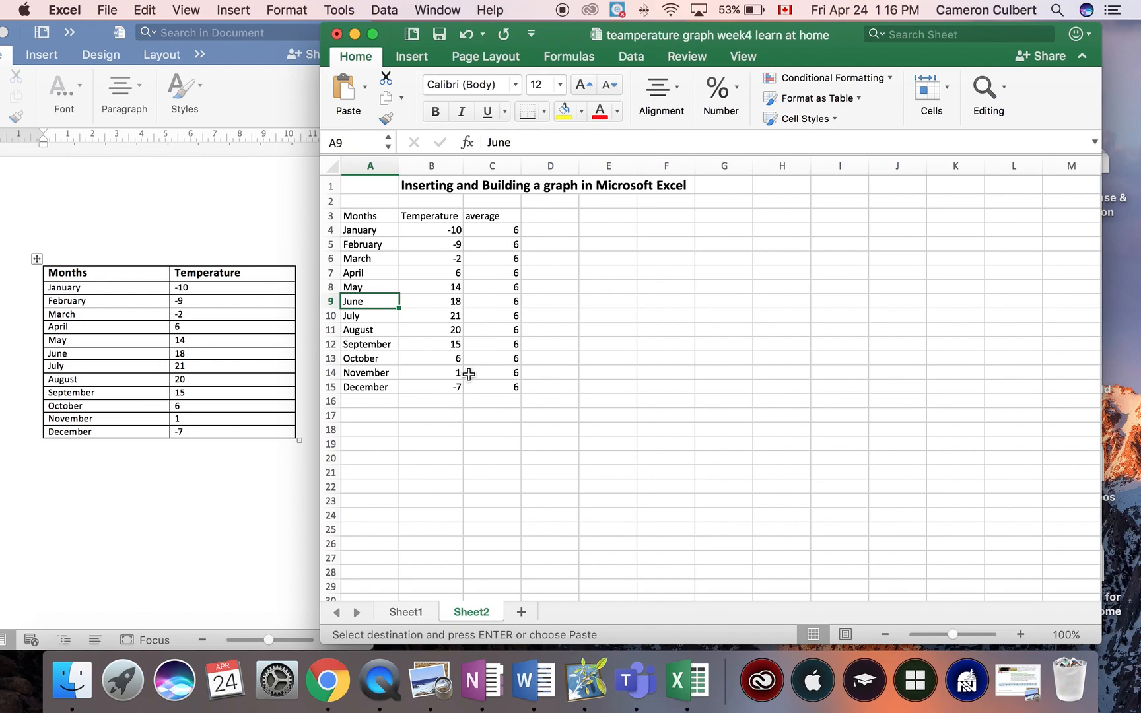
mouse_move(375, 216)
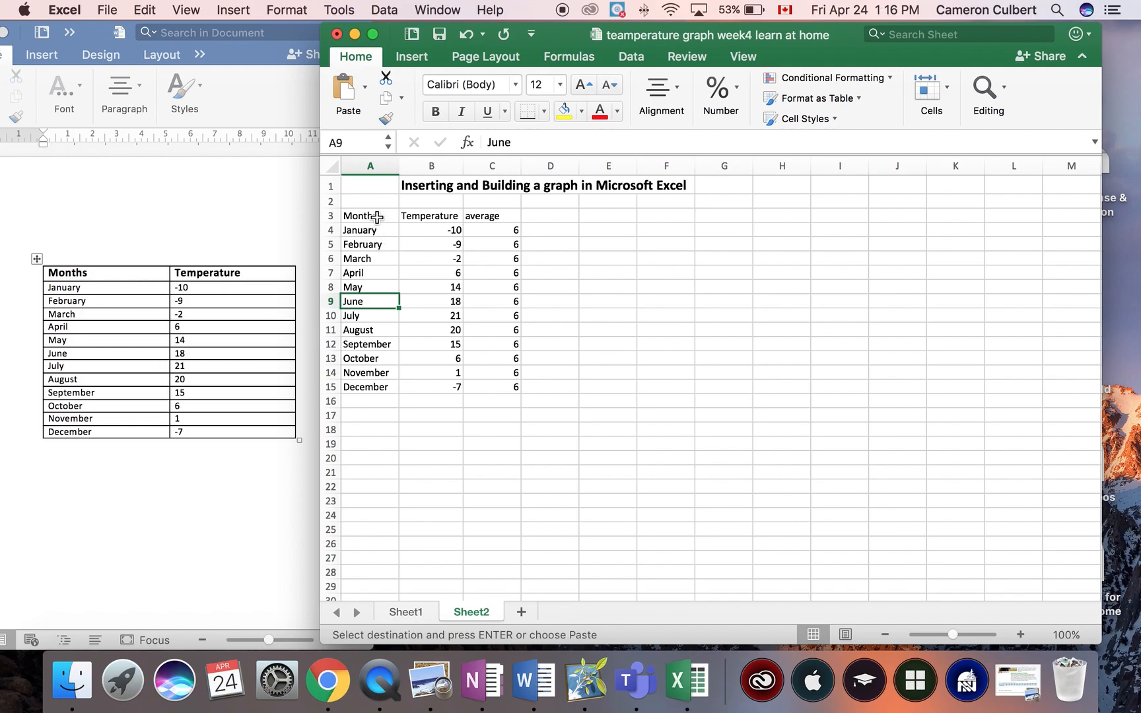
click(368, 215)
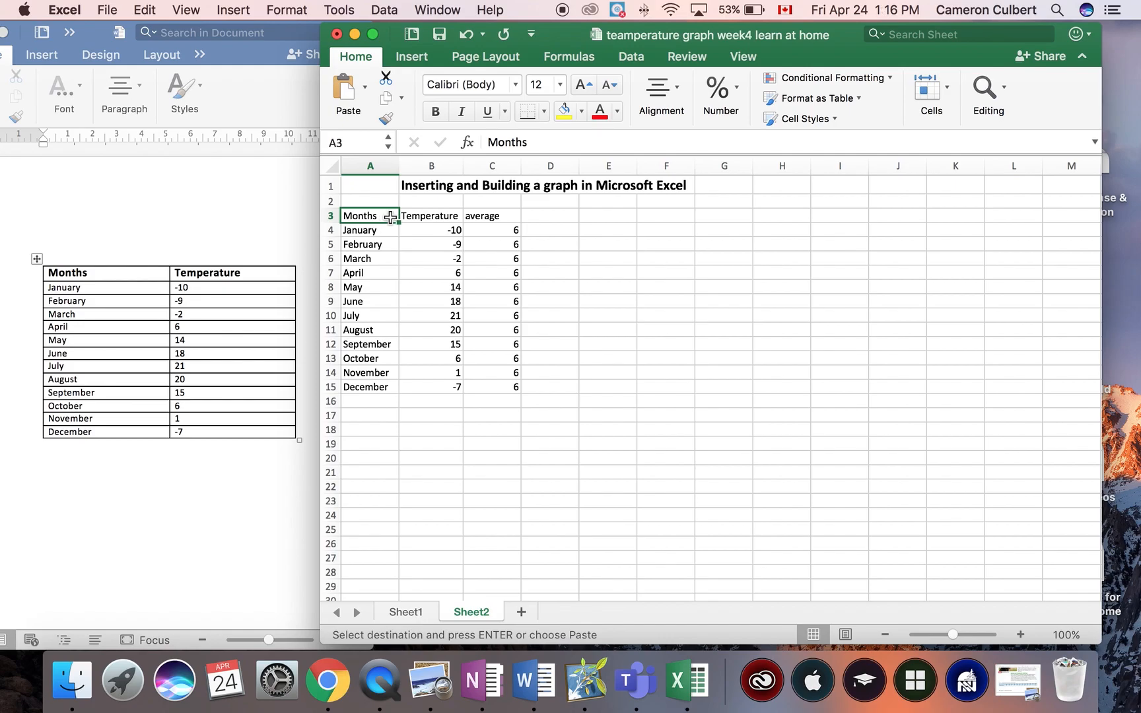
mouse_move(384, 215)
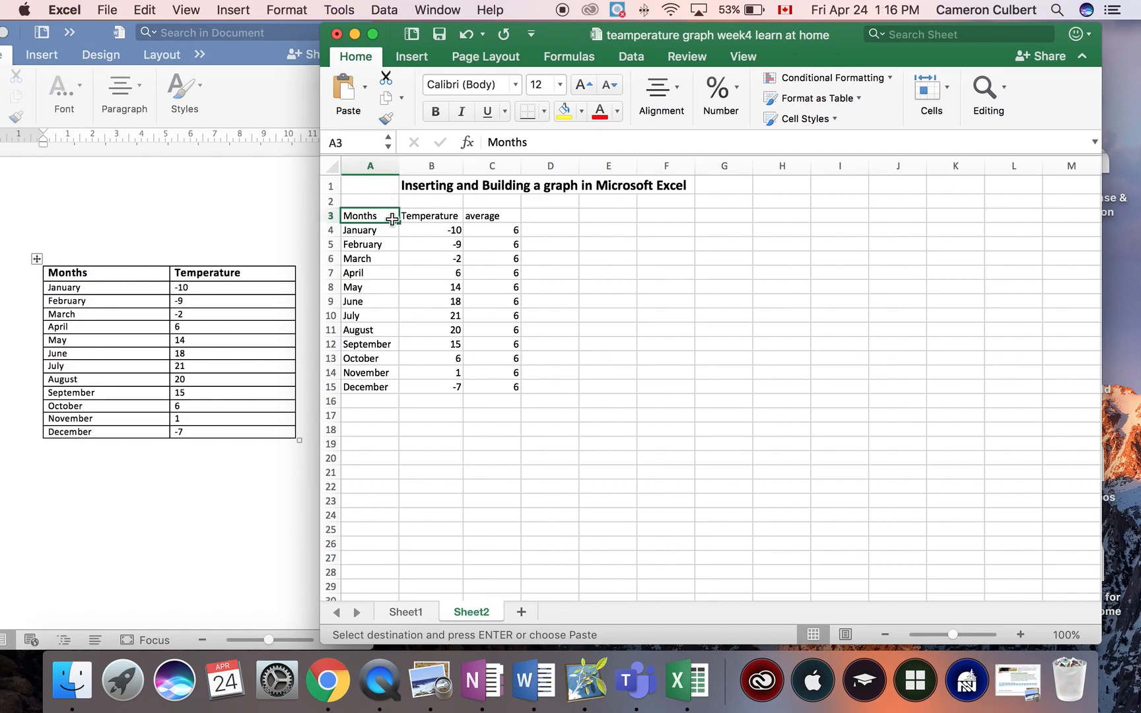
Select A3:C15 and insert a basic line chart of Temperature and average by month
drag(359, 216, 491, 301)
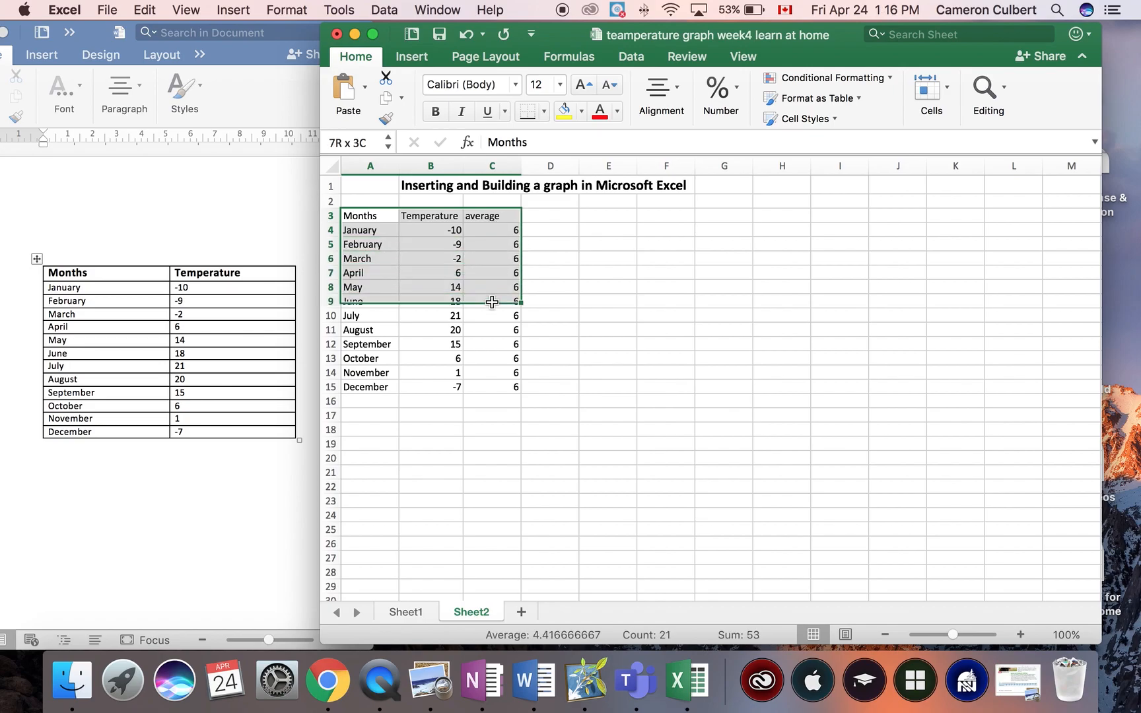
drag(491, 301, 491, 387)
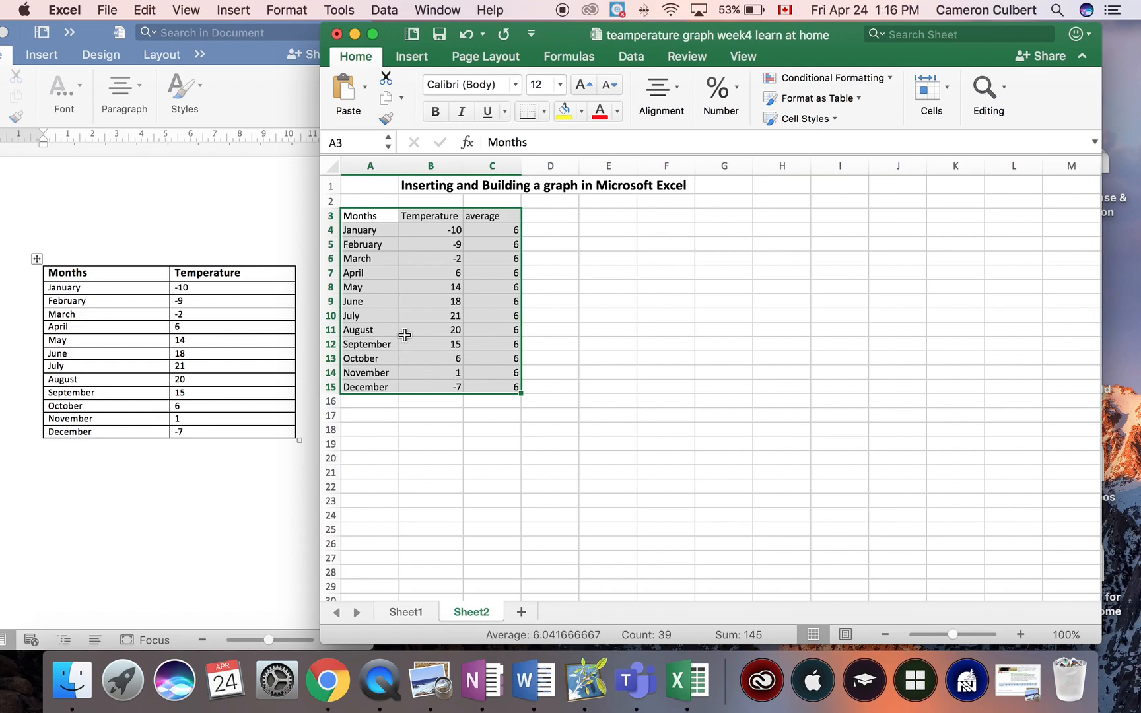
mouse_move(426, 63)
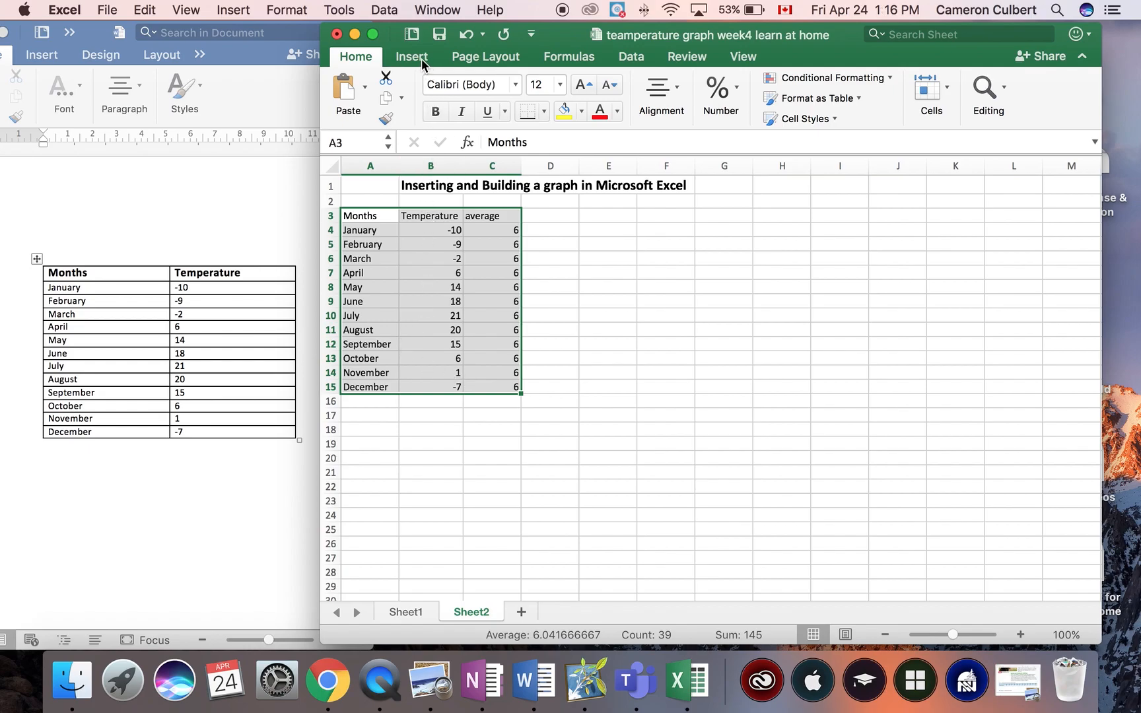
click(411, 55)
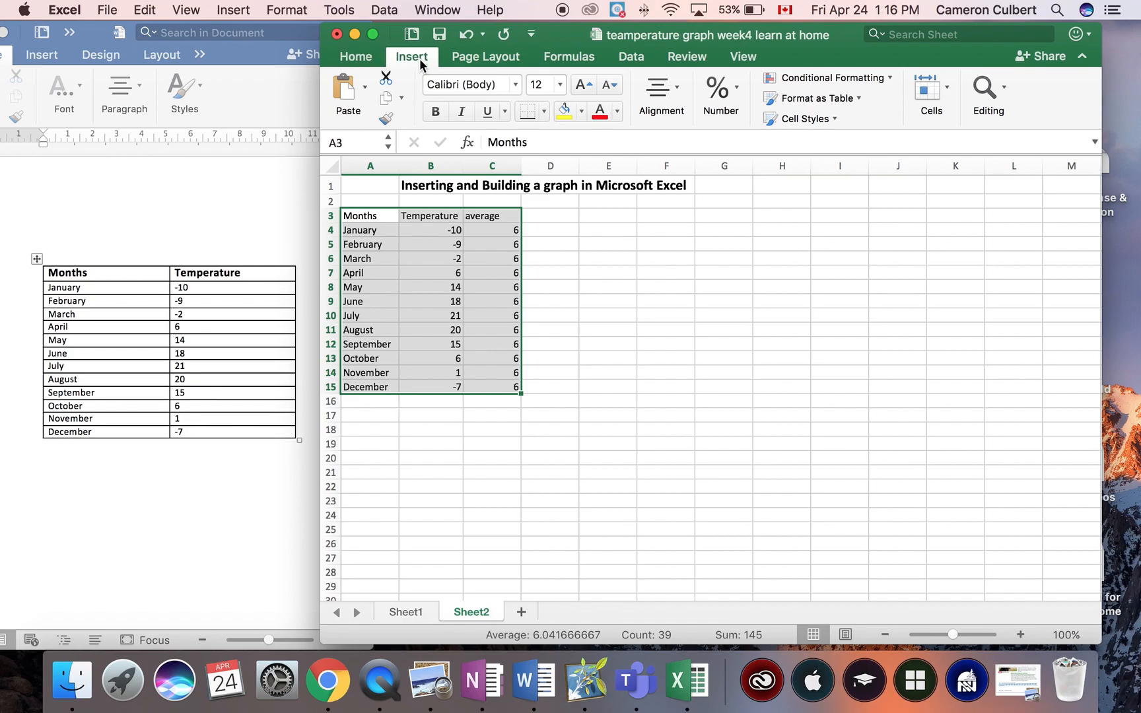
click(411, 55)
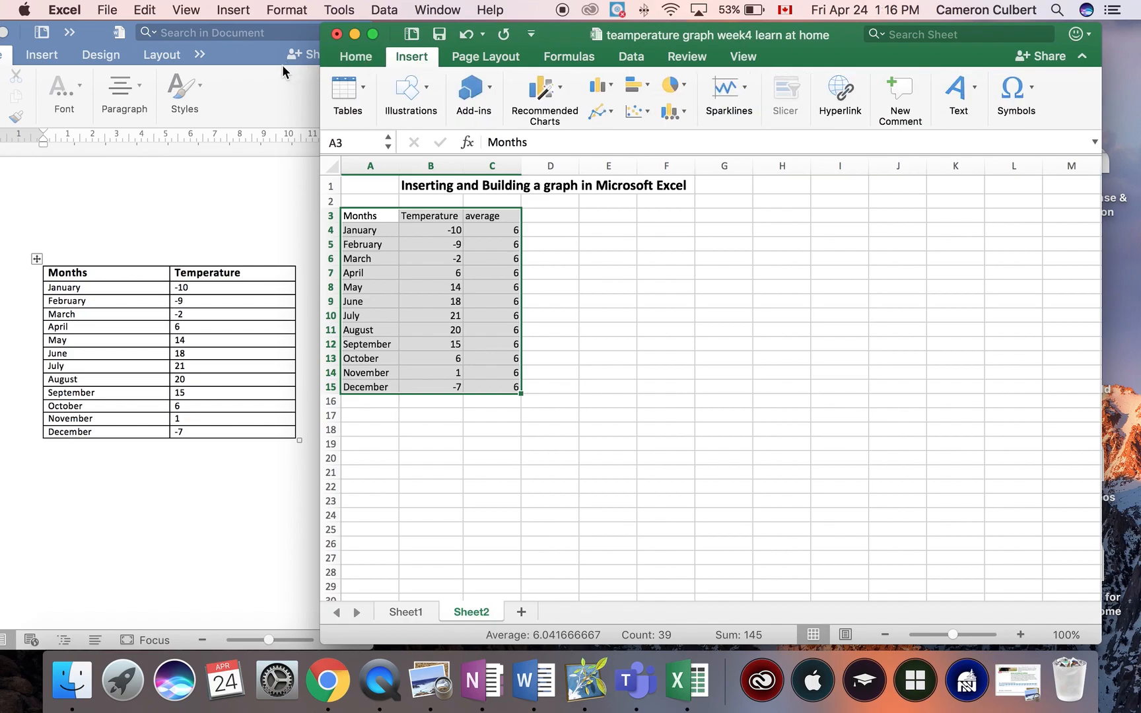
mouse_move(378, 71)
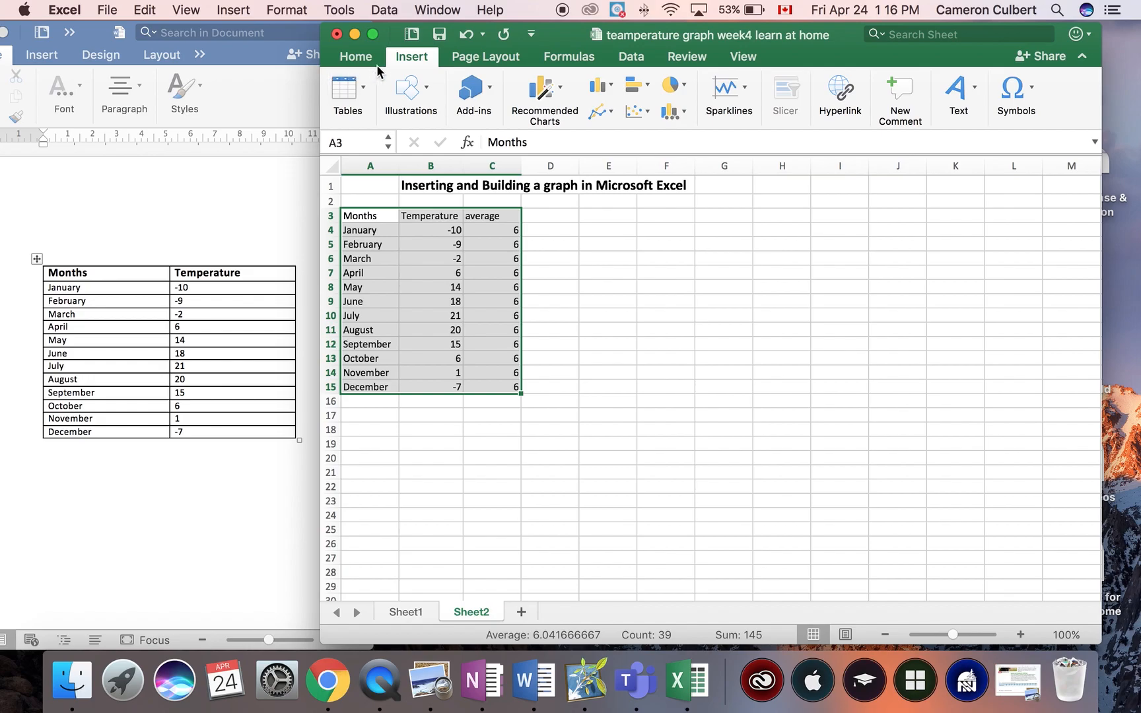
mouse_move(544, 96)
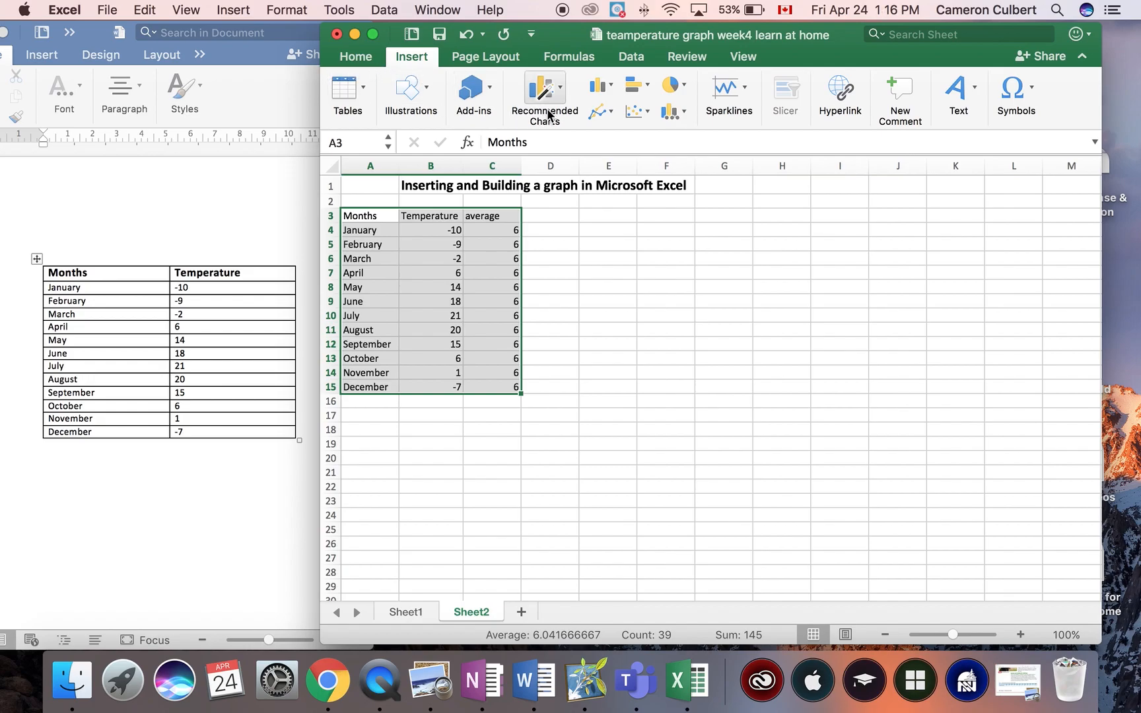
mouse_move(545, 95)
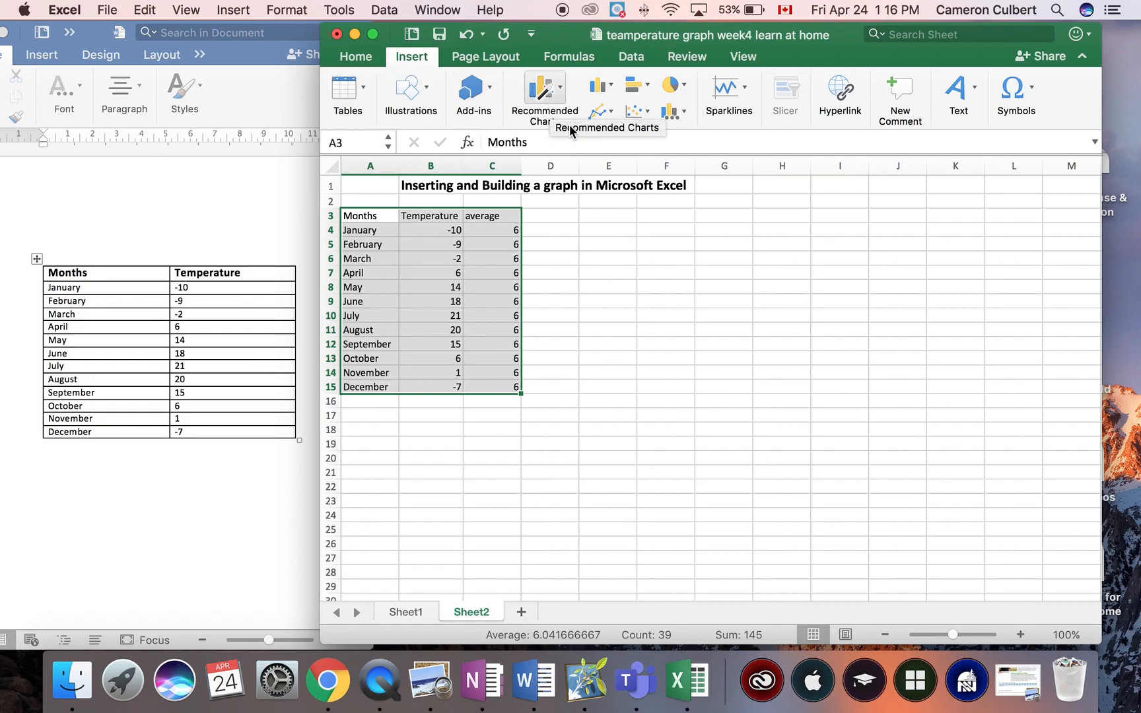
mouse_move(598, 112)
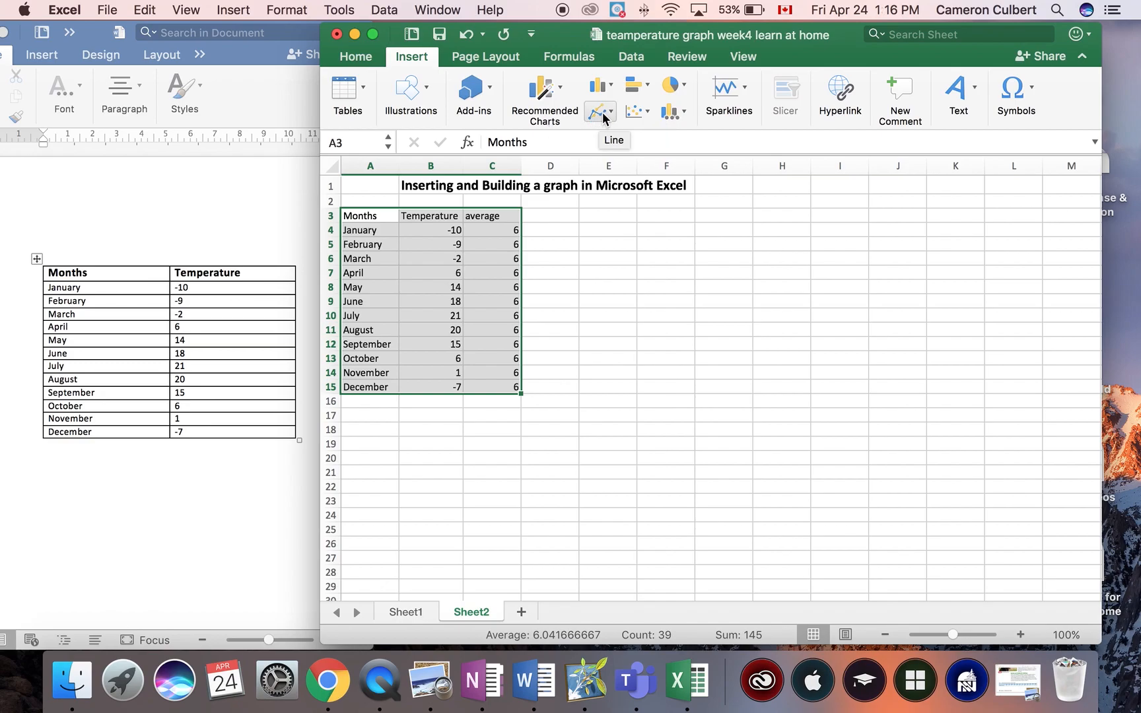
mouse_move(598, 111)
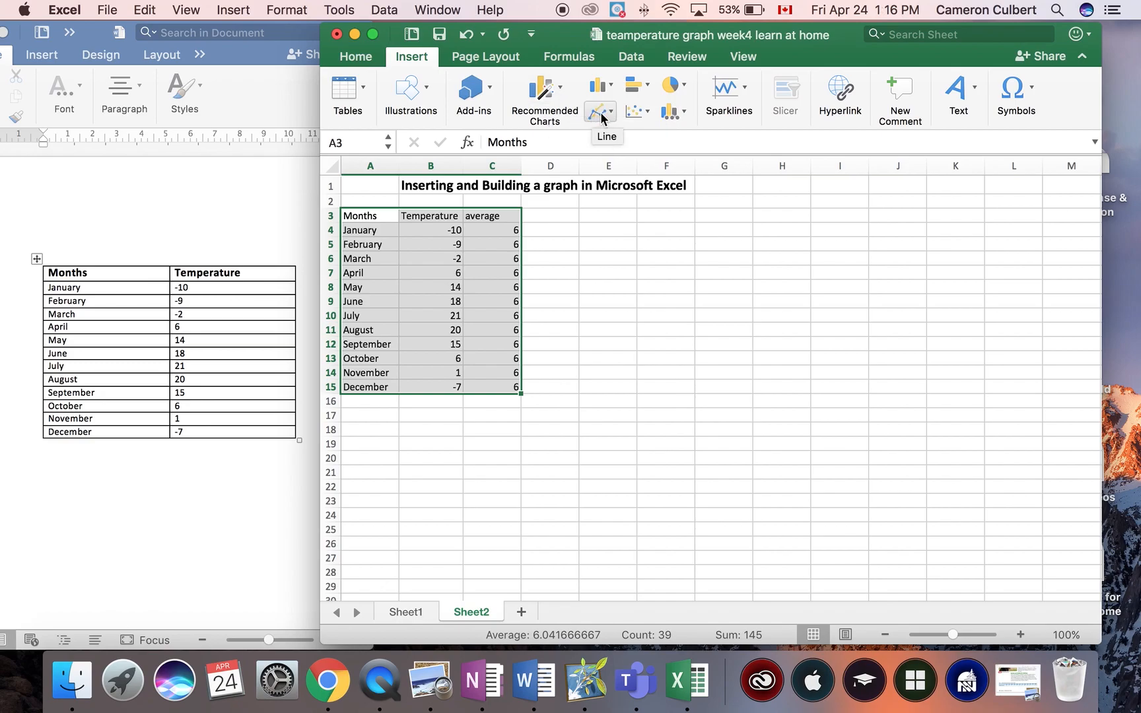
click(600, 105)
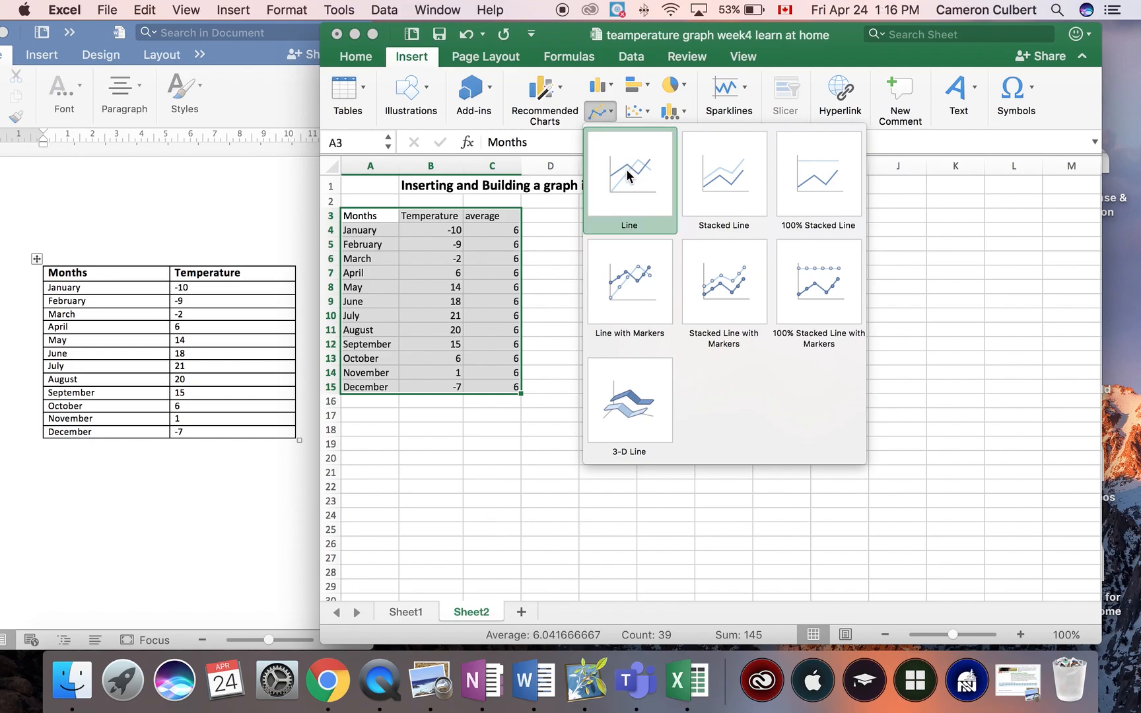
click(628, 173)
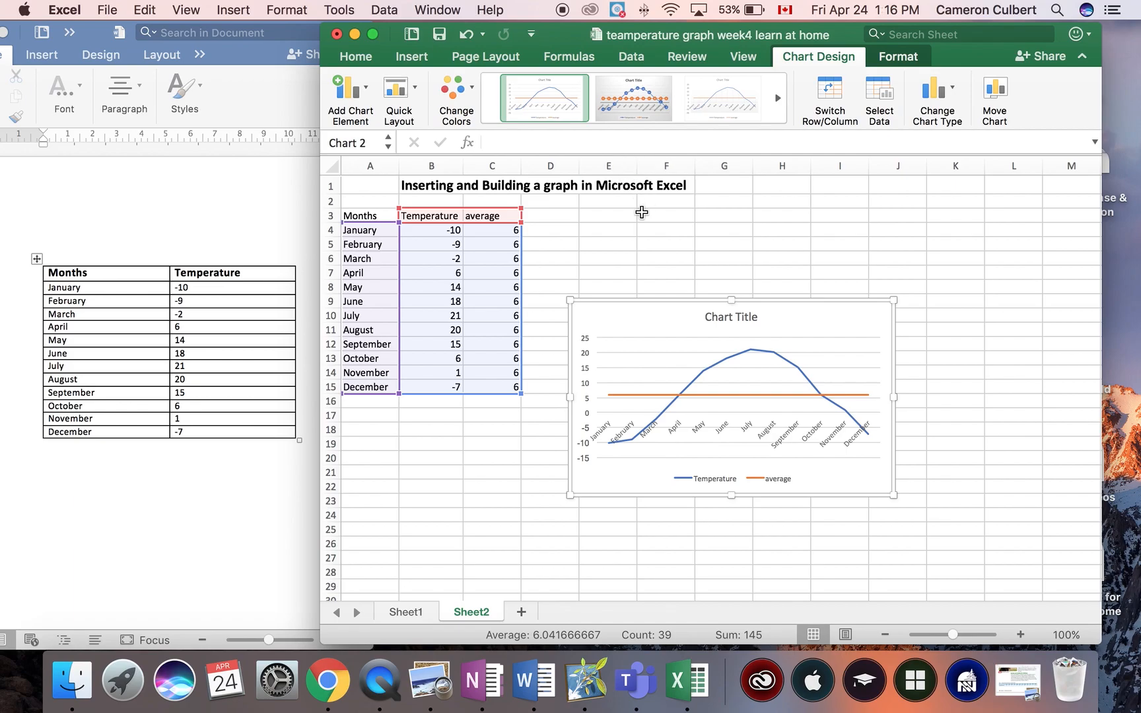
mouse_move(733, 298)
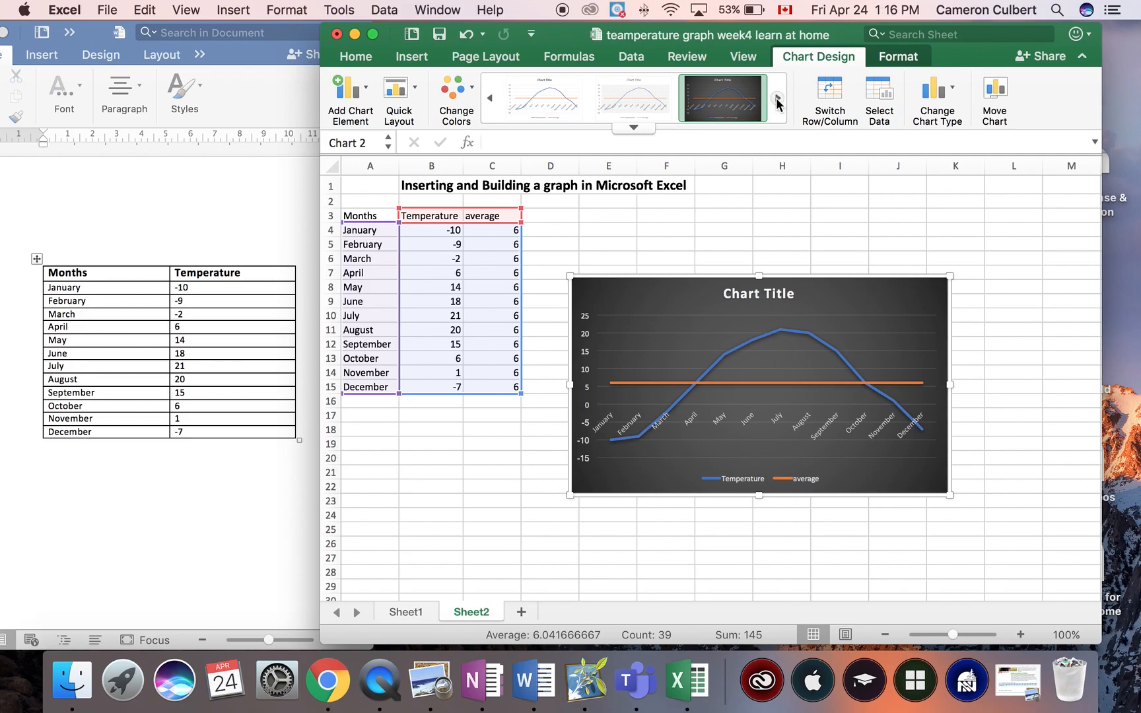
Bring up the Change Chart Type list for the dark-styled temperature chart
click(934, 95)
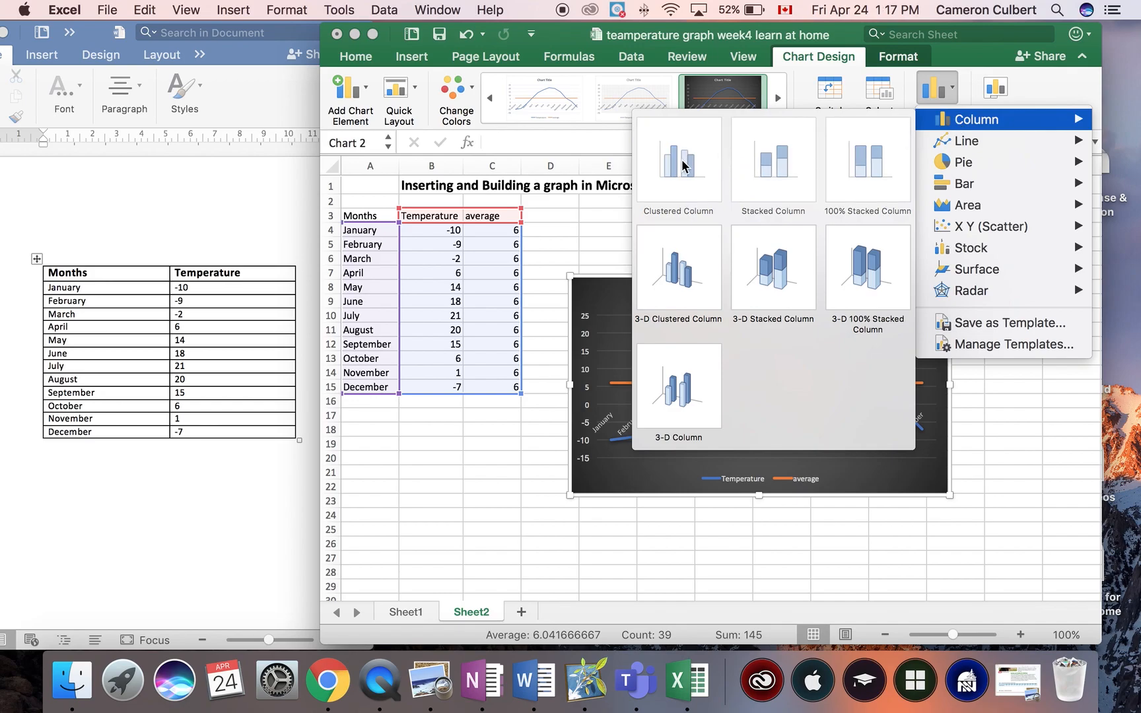
Switch the chart to clustered columns, then change it back to a basic line chart
click(677, 162)
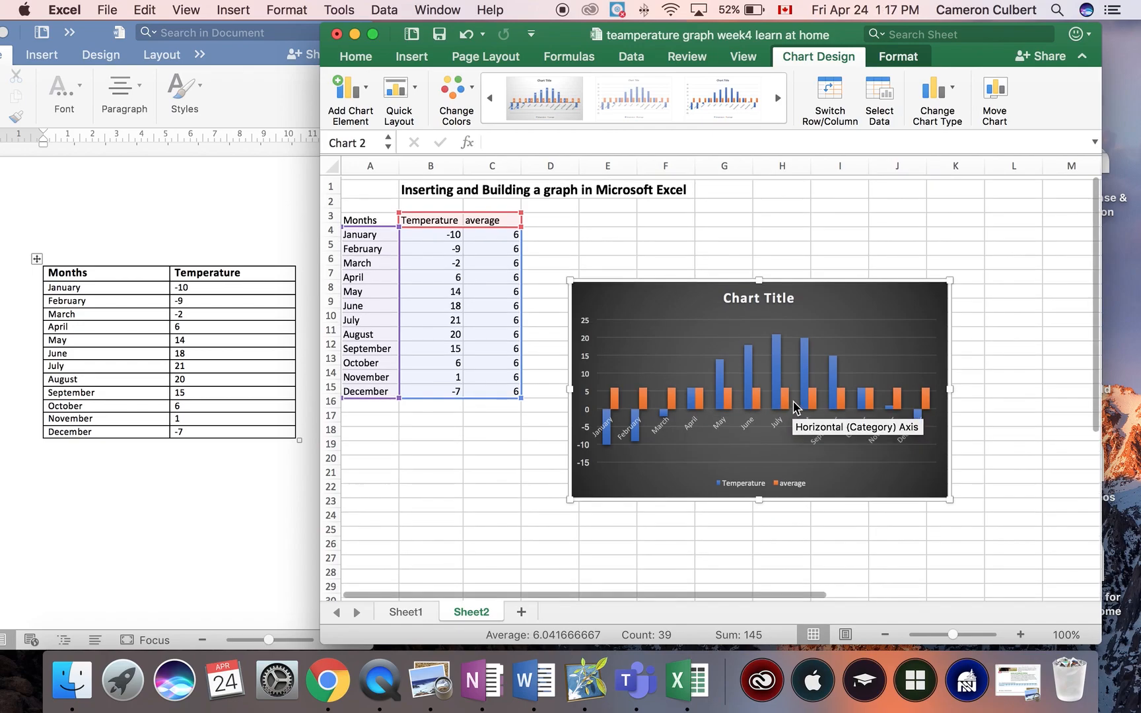
scroll(down, 3)
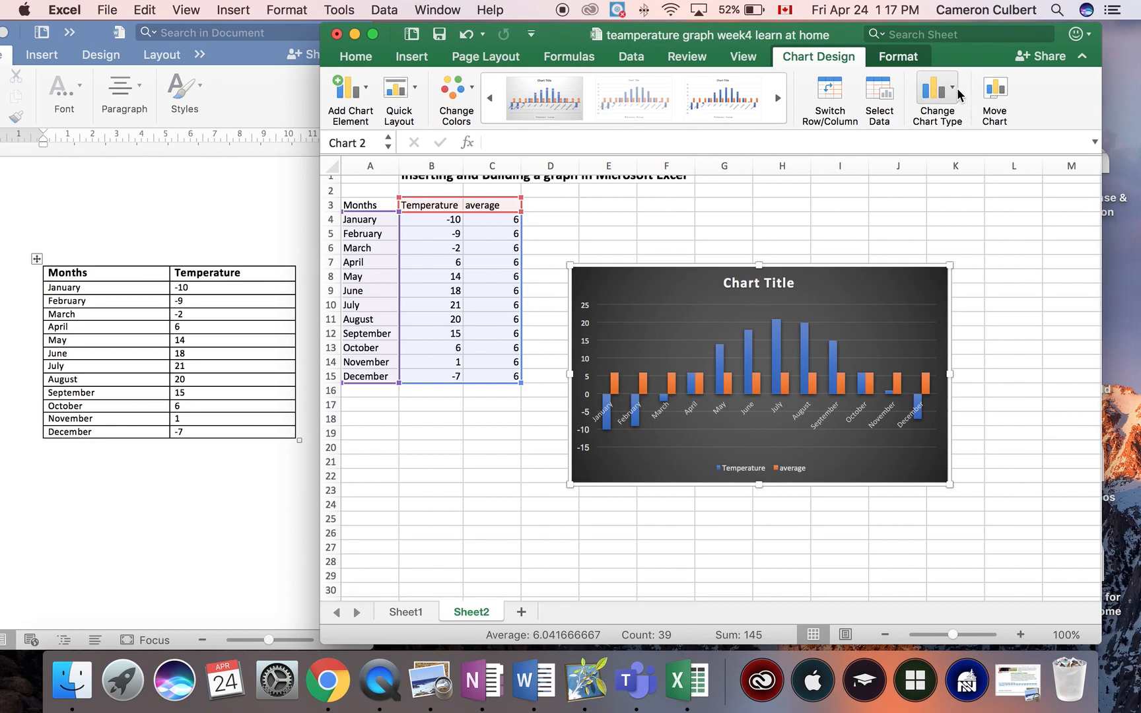
click(936, 95)
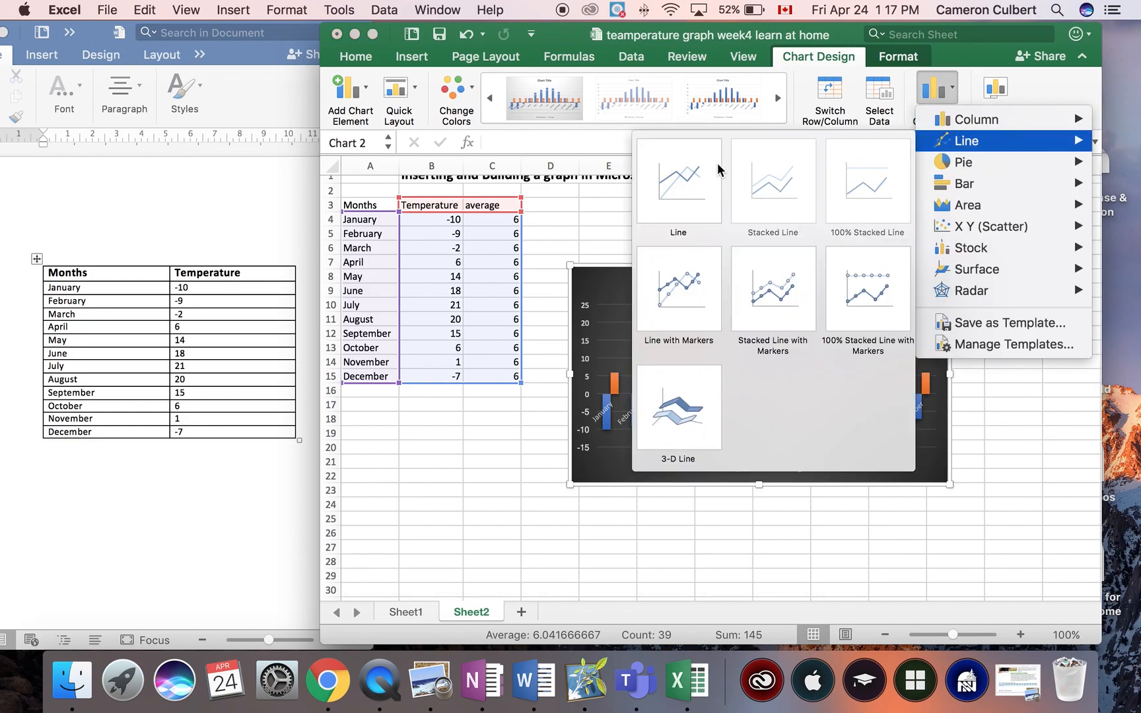
mouse_move(679, 182)
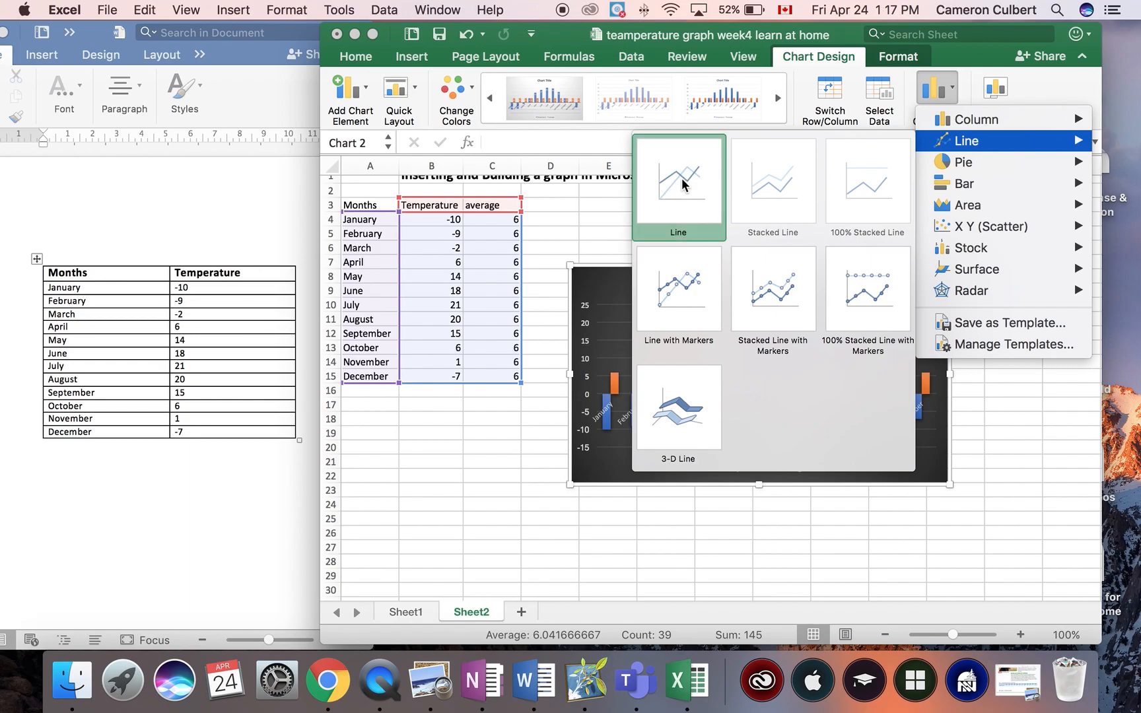
click(678, 177)
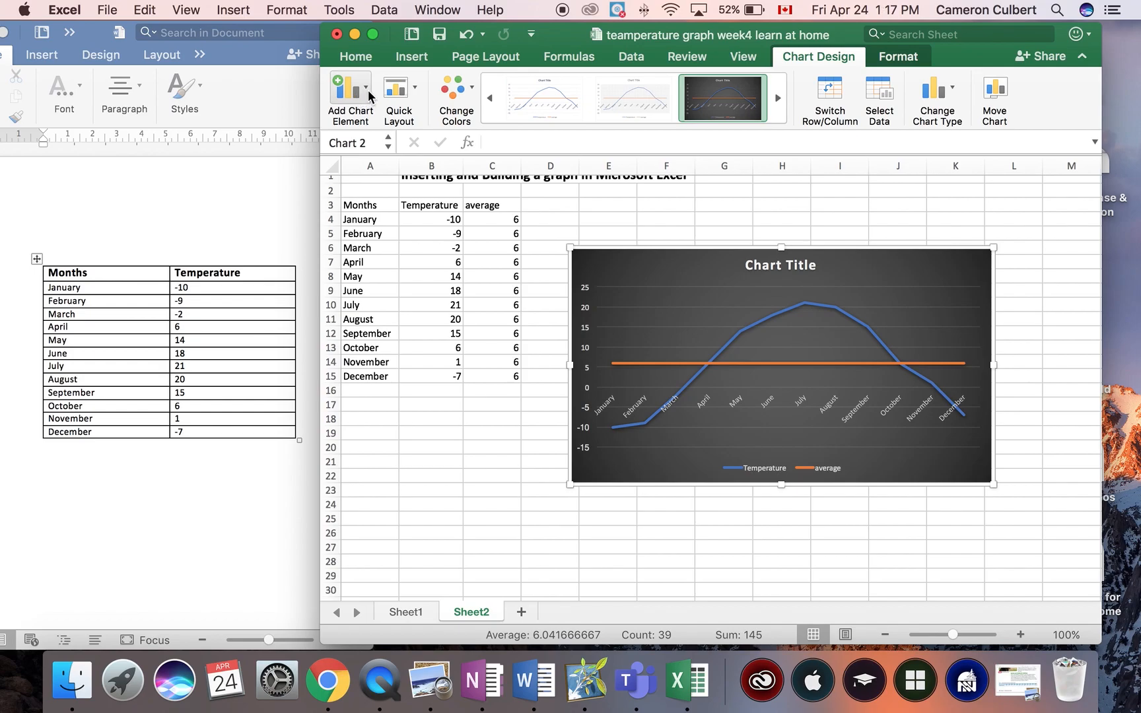
mouse_move(349, 95)
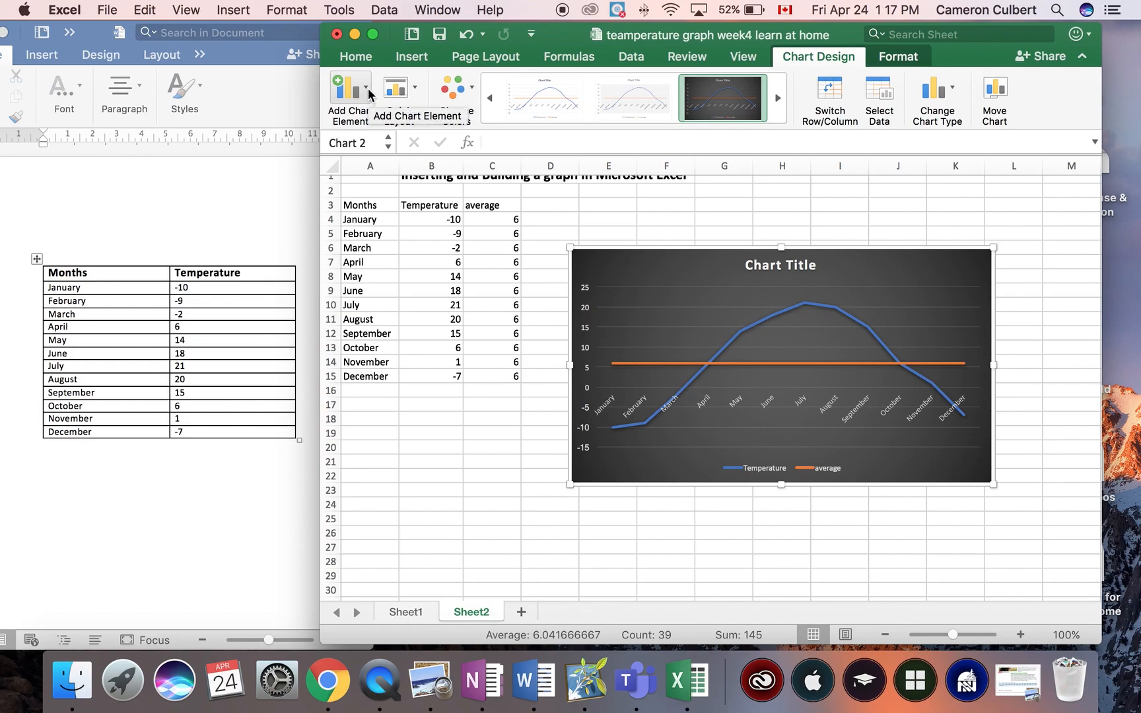
Add a primary vertical axis title to the chart via Add Chart Element
click(348, 93)
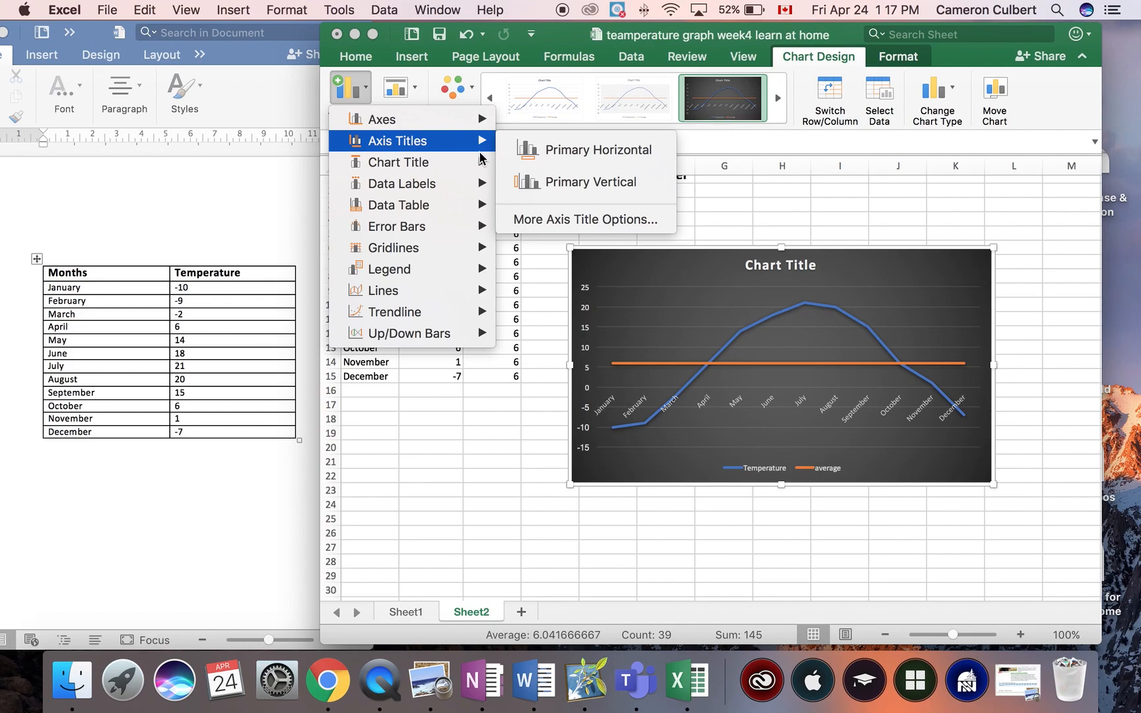
click(589, 181)
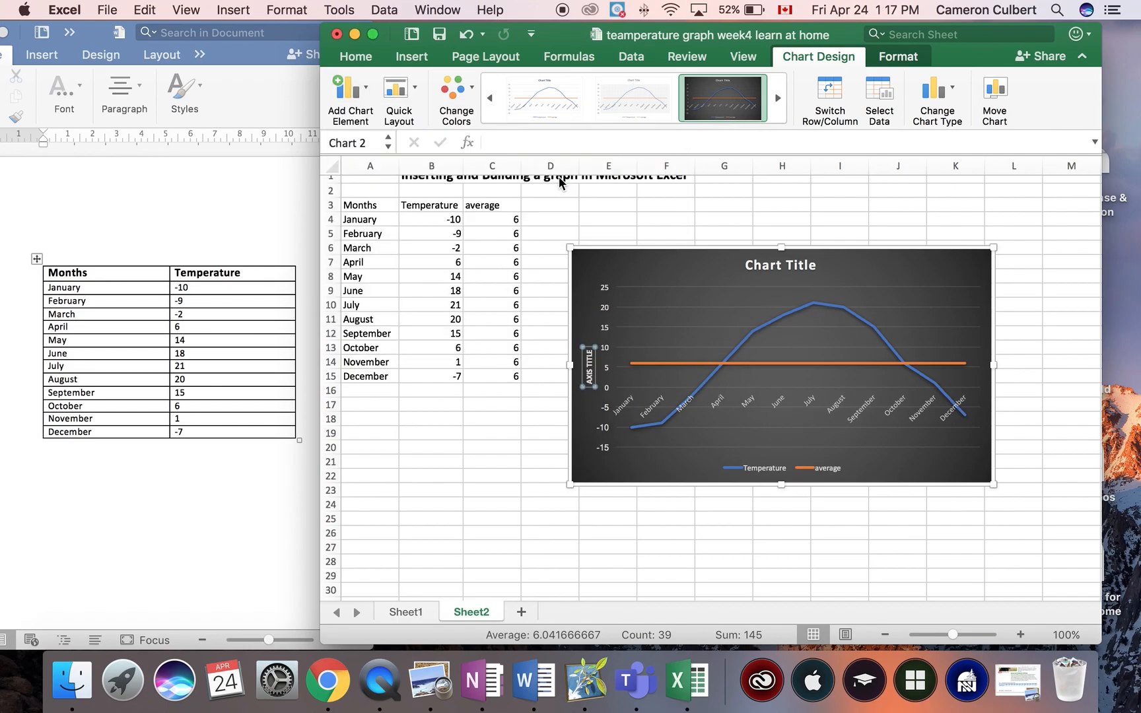
mouse_move(588, 351)
text(TEMPERATURE)
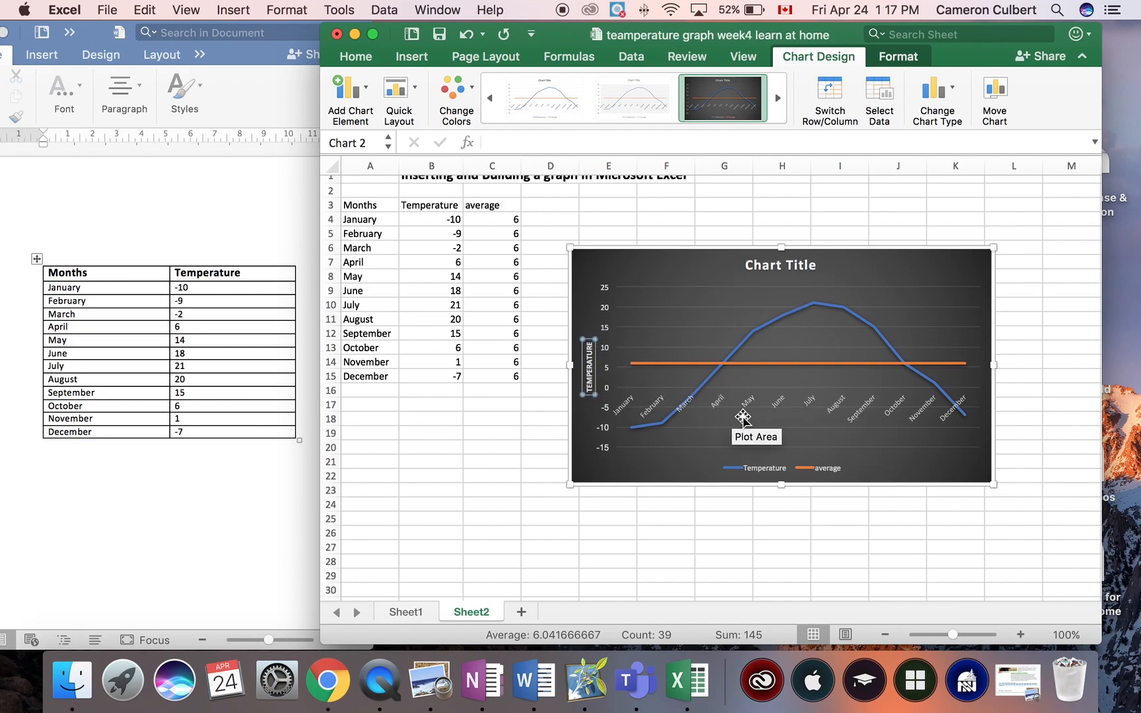
mouse_move(828, 465)
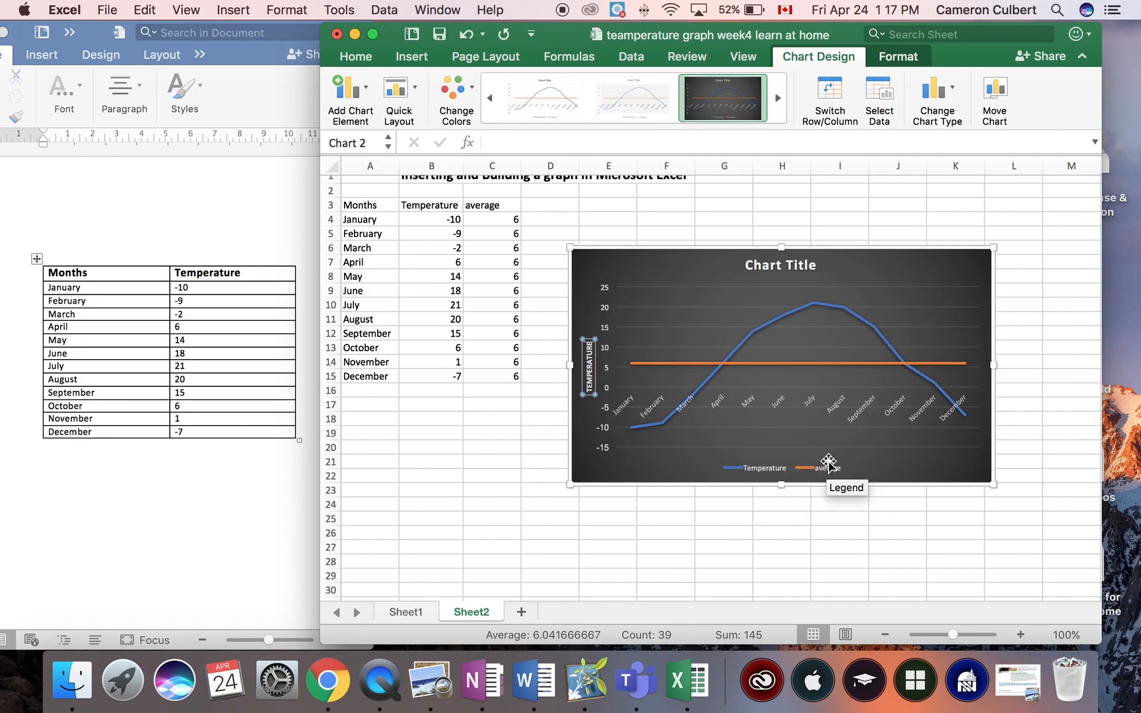
mouse_move(673, 402)
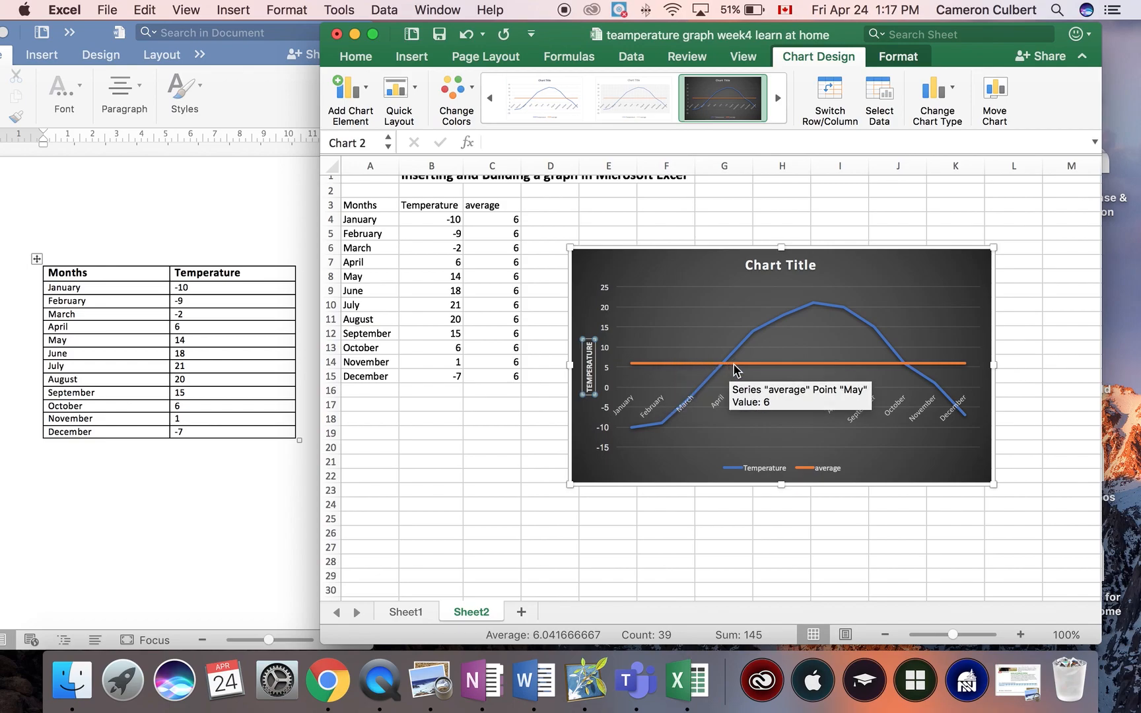
mouse_move(917, 365)
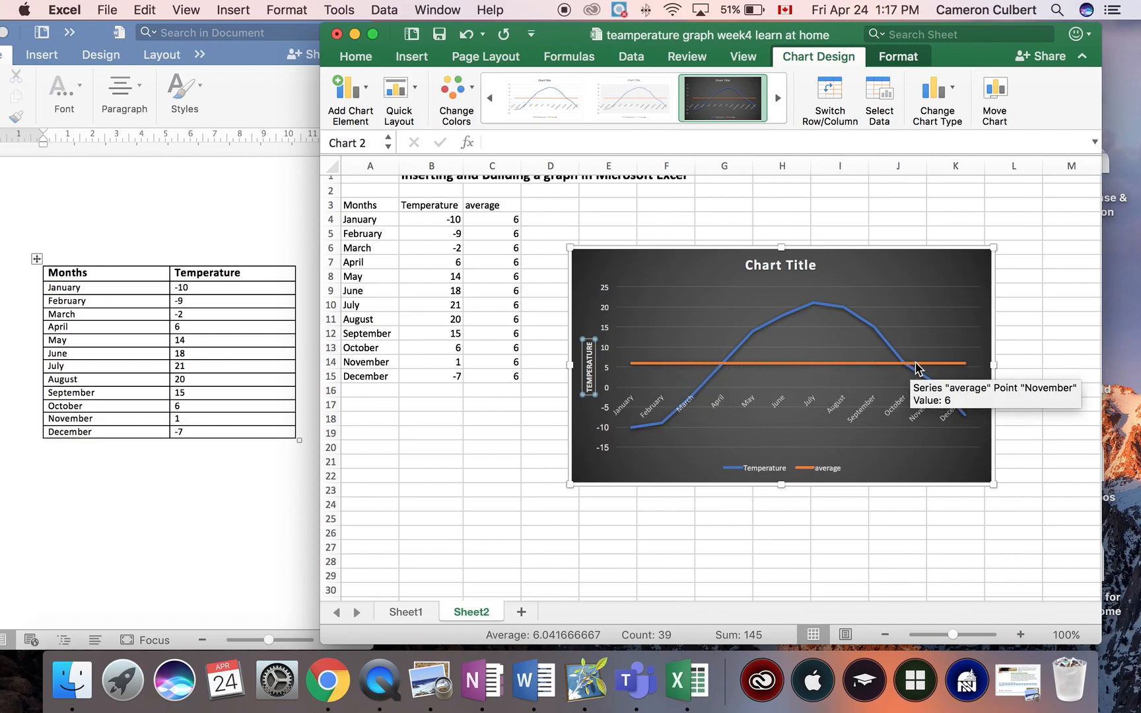
mouse_move(796, 263)
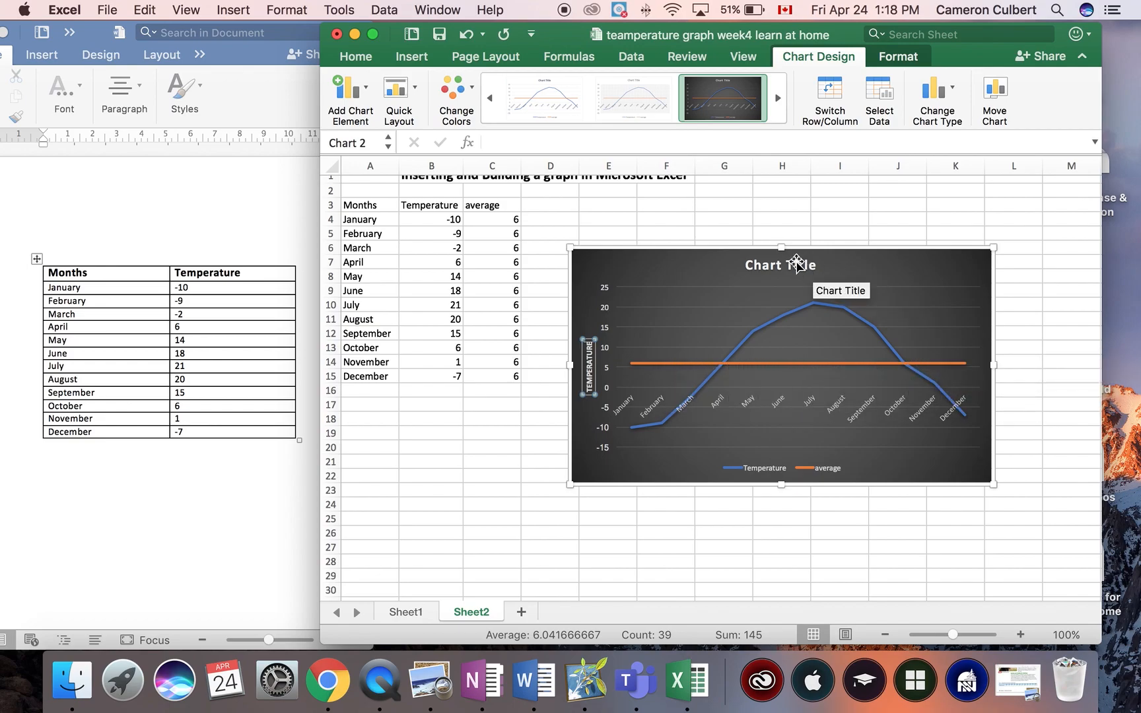
Replace the Chart Title text with Temperatures in NB Ontario
click(779, 265)
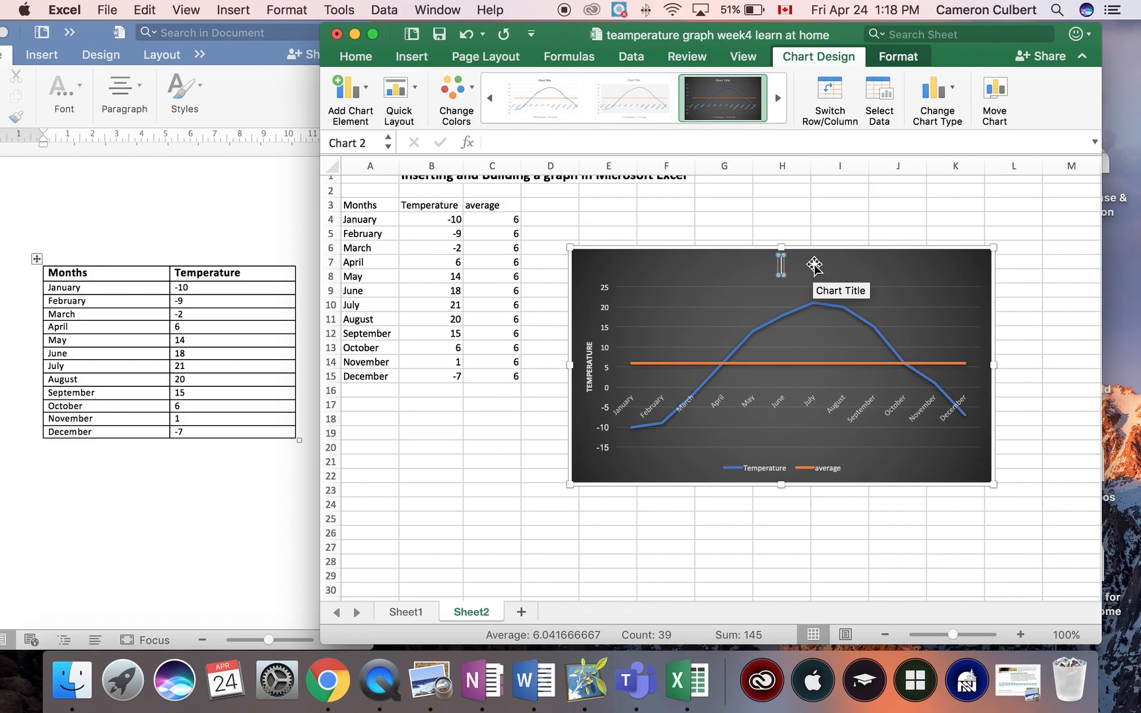
text(Temperatures in)
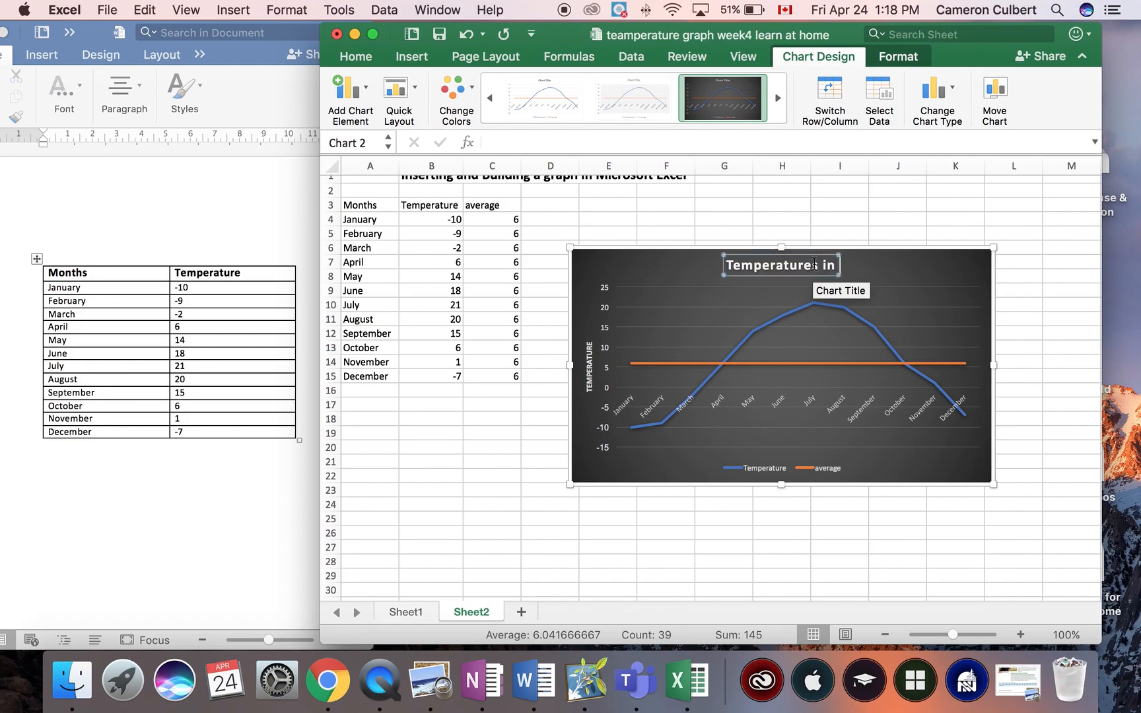
text(N)
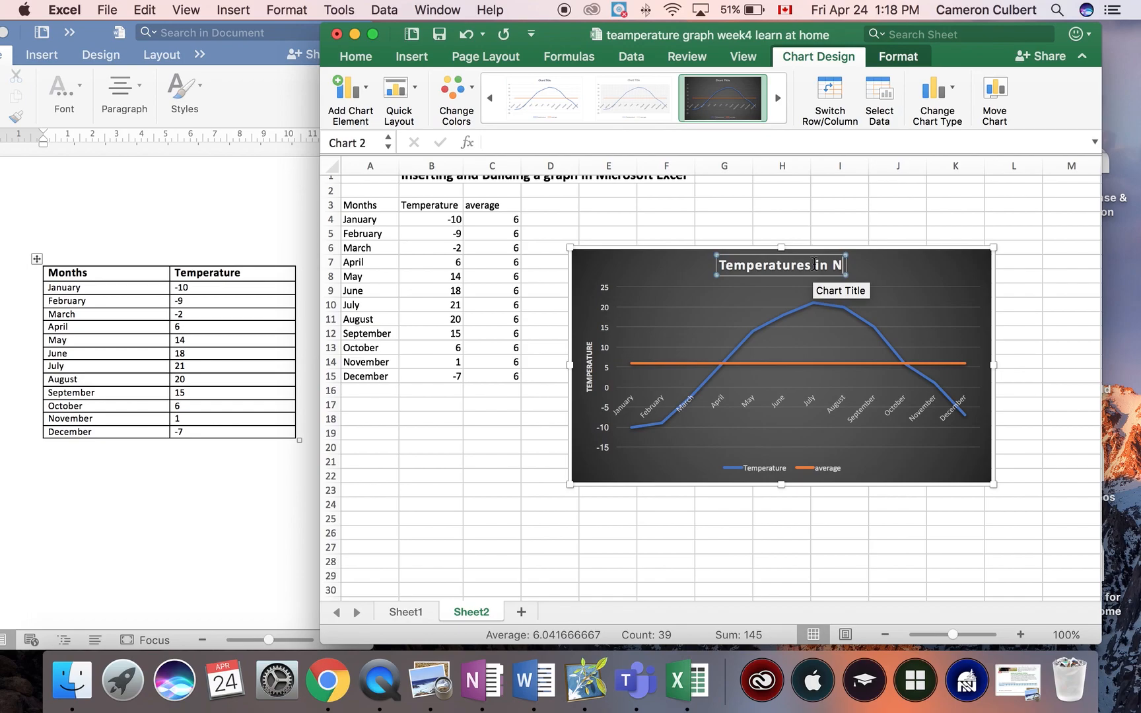
text(B Ontario)
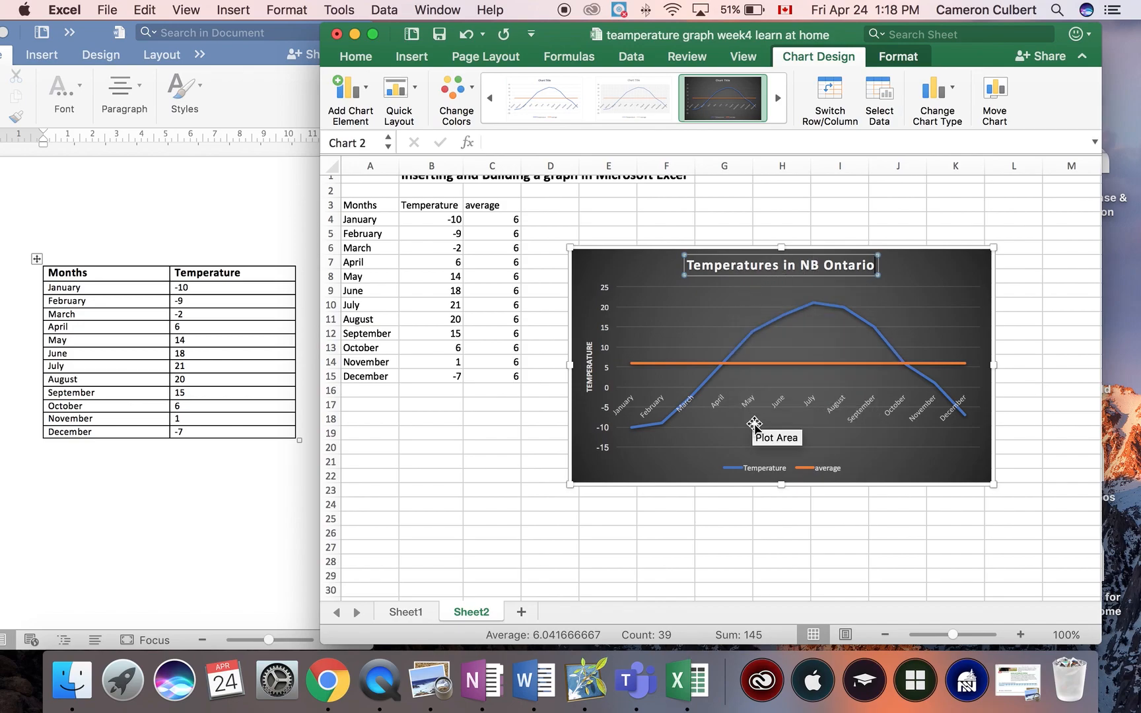
mouse_move(810, 431)
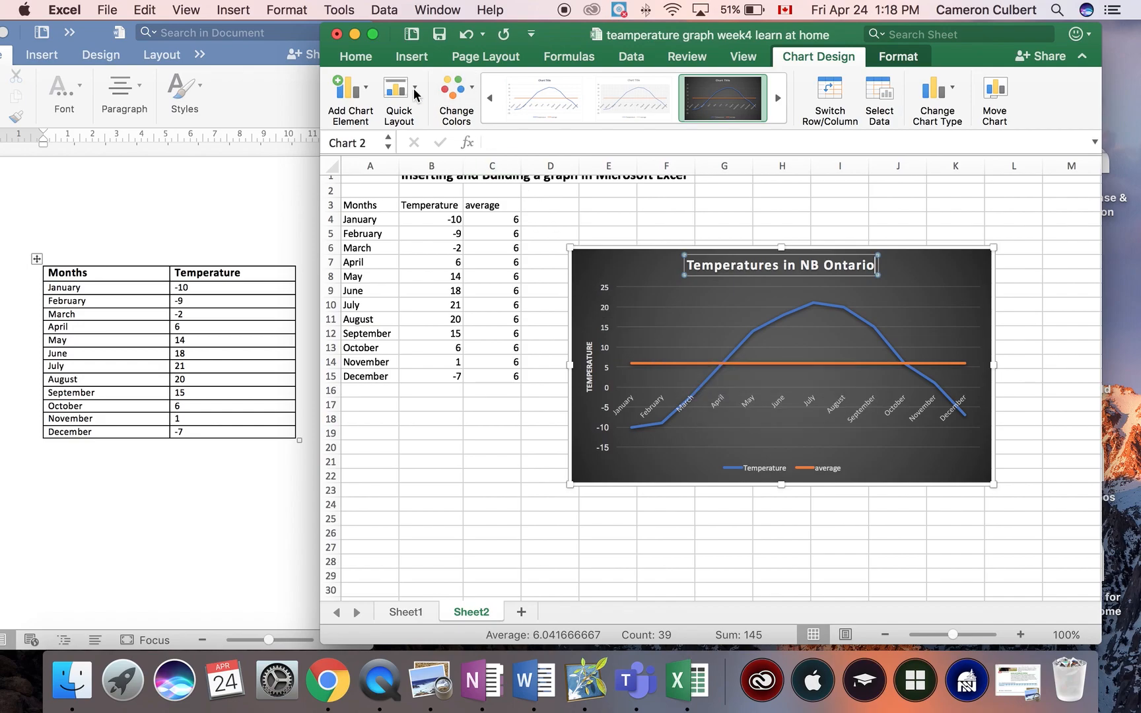
Add a primary horizontal axis title beneath the months via Add Chart Element
click(350, 99)
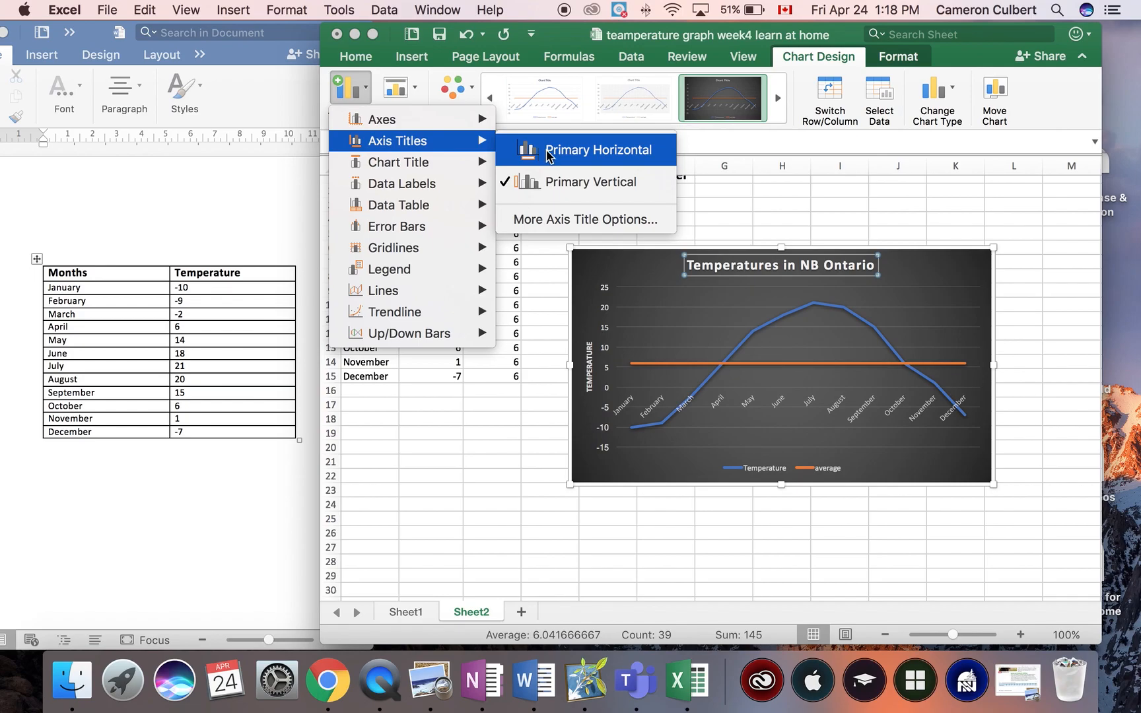
click(598, 149)
text(MONTHS)
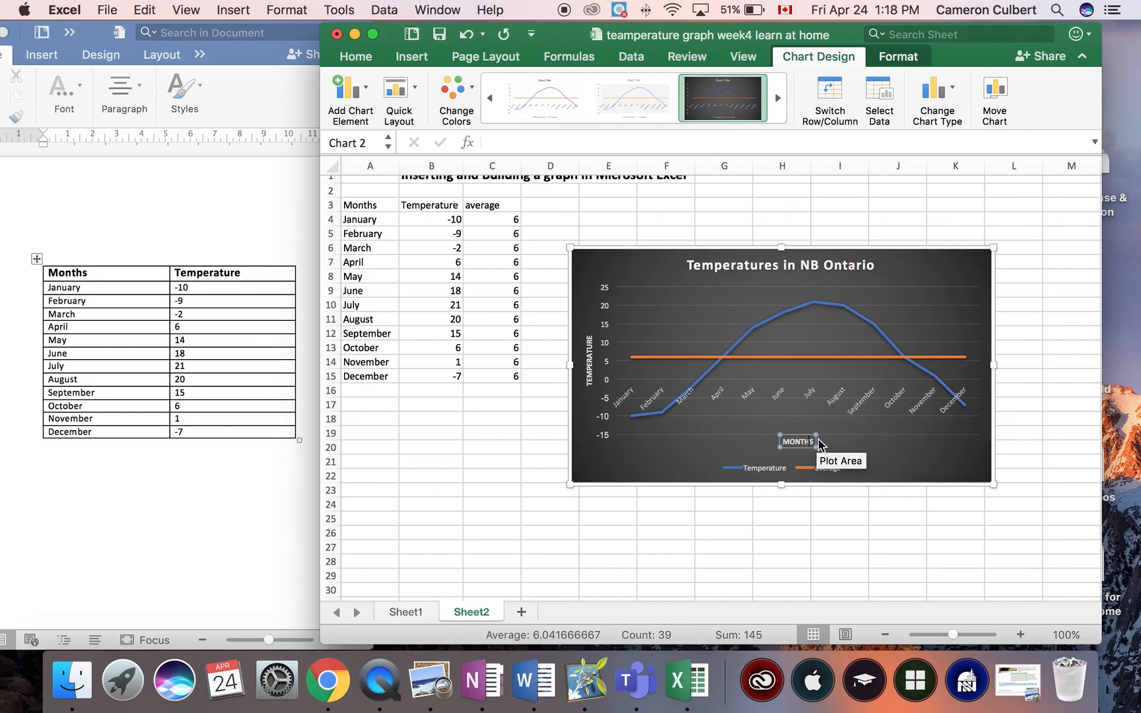
mouse_move(831, 448)
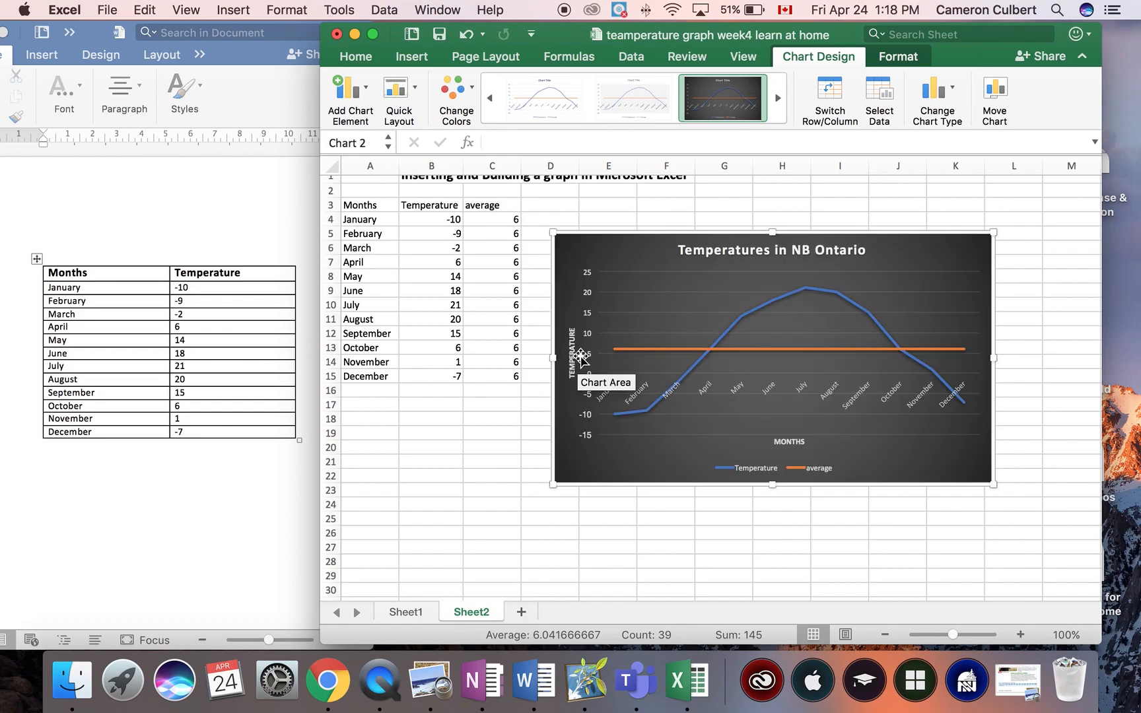
mouse_move(699, 285)
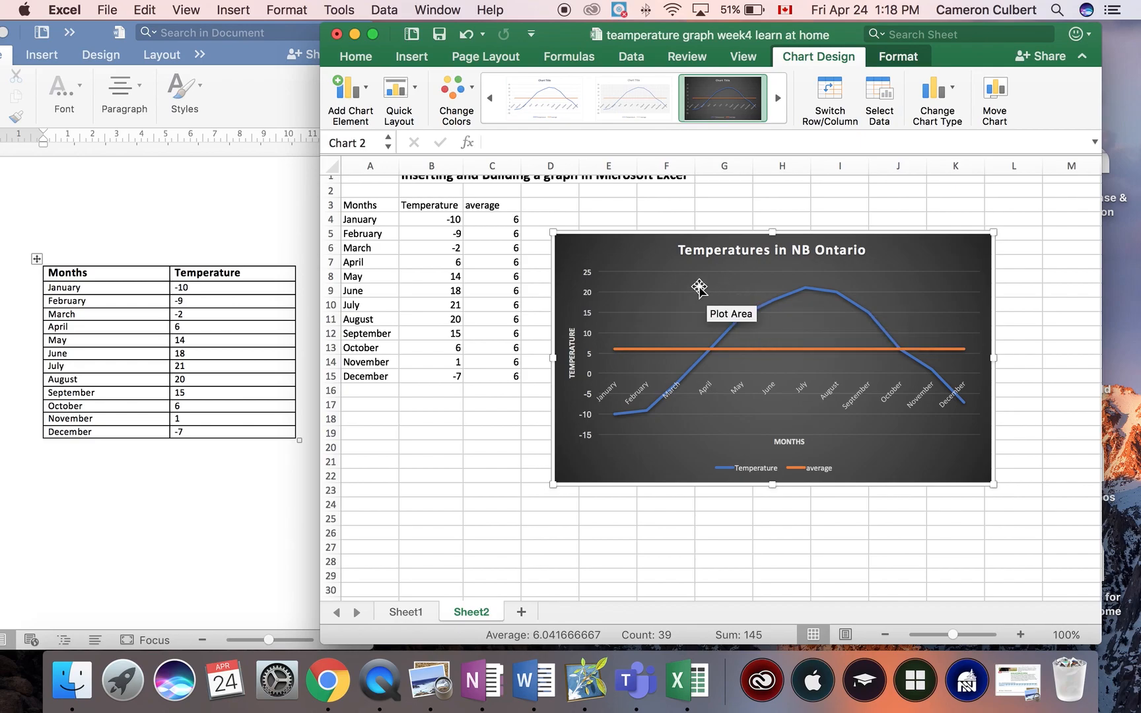
mouse_move(645, 259)
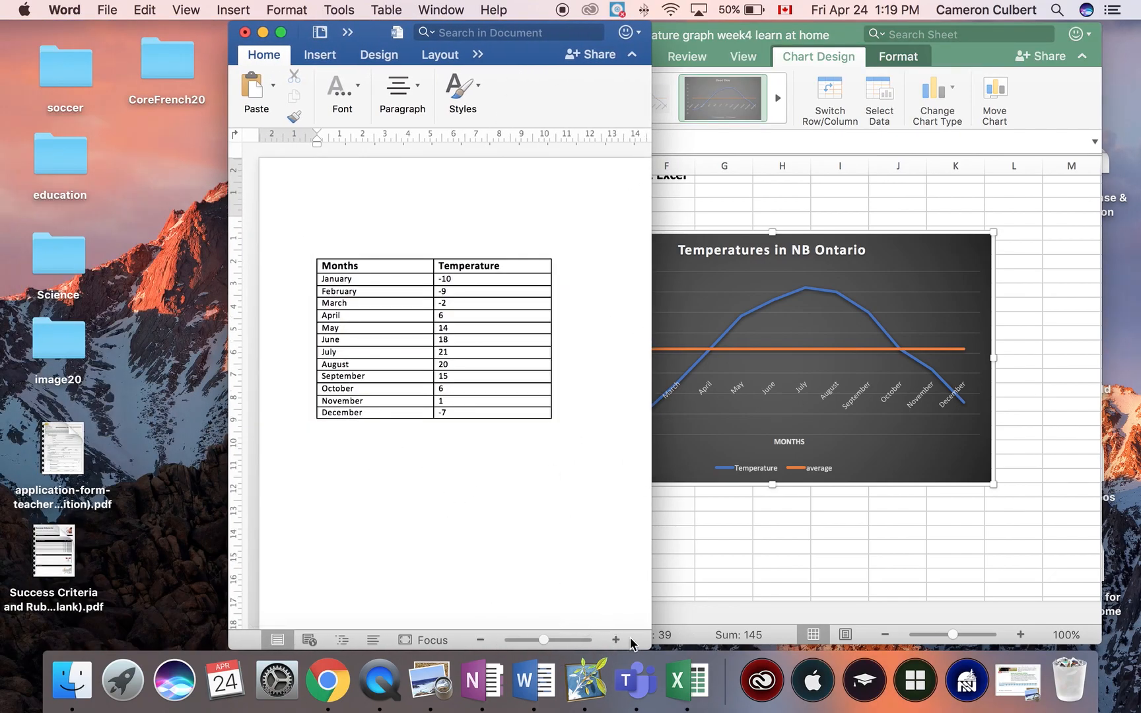
mouse_move(643, 644)
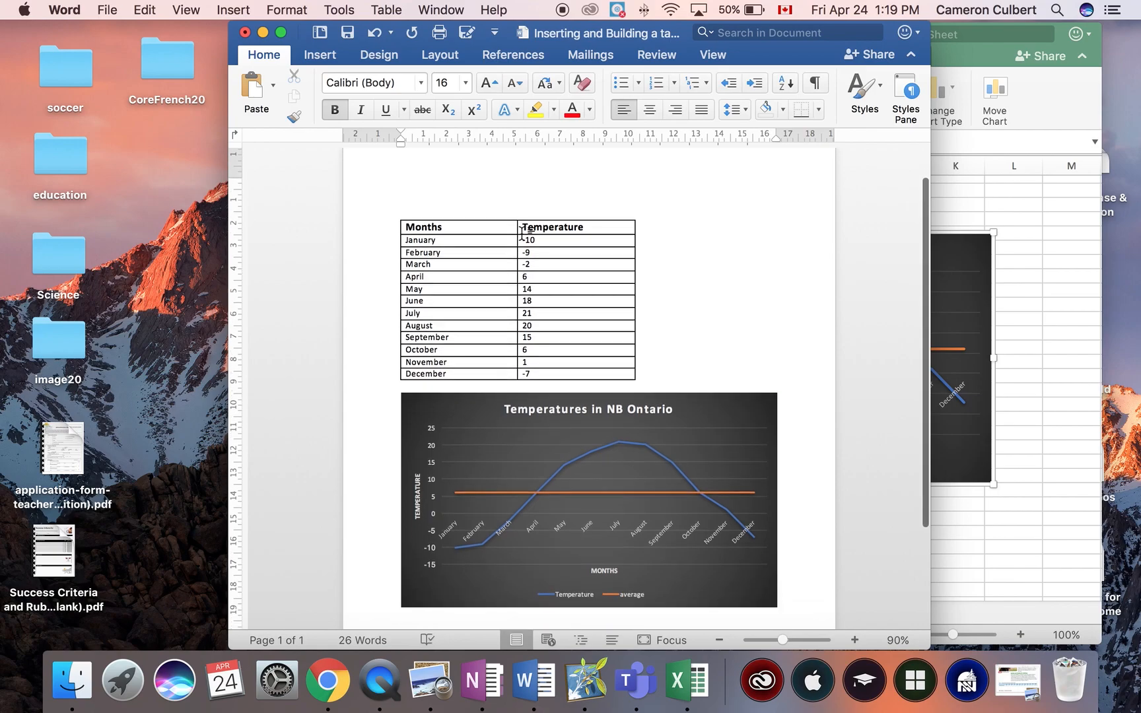
Scroll the Word document down to the pasted chart below the temperature table
scroll(down, 3)
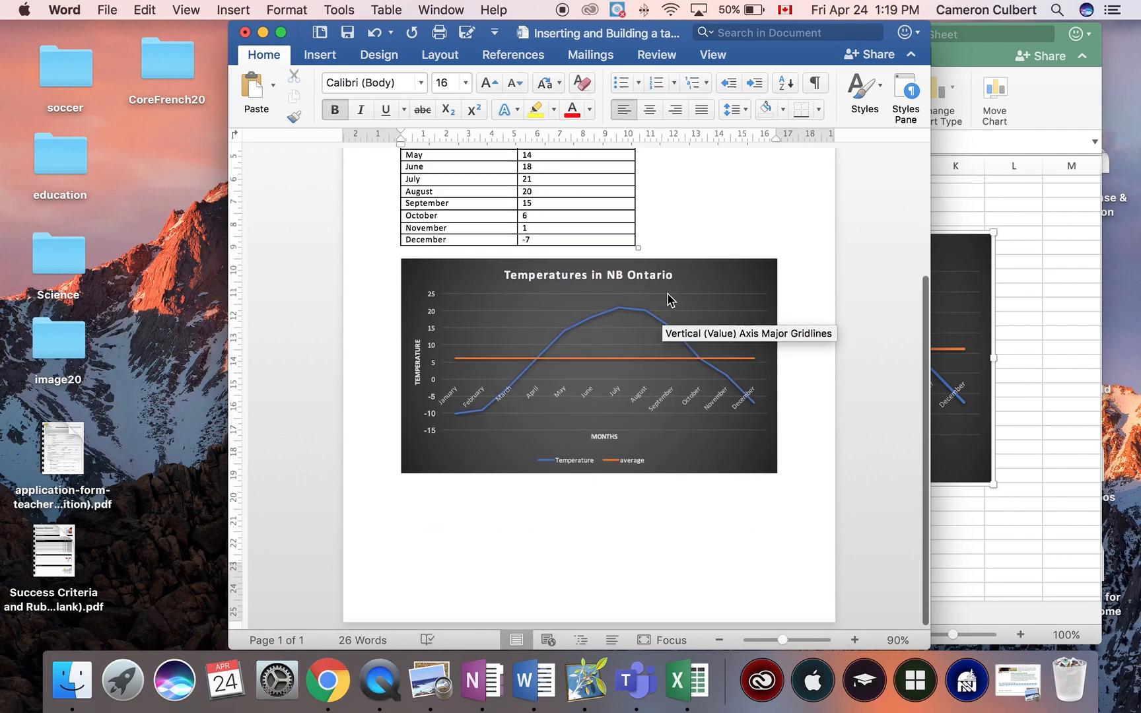